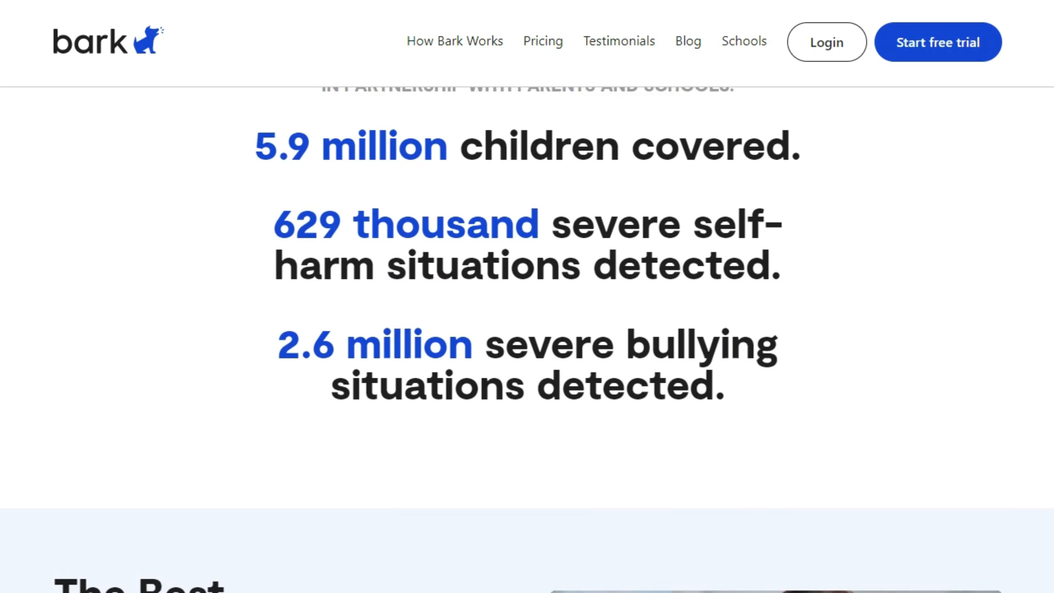
Read the Best Reviews Bark article down through its features introduction.
scroll(down, 3)
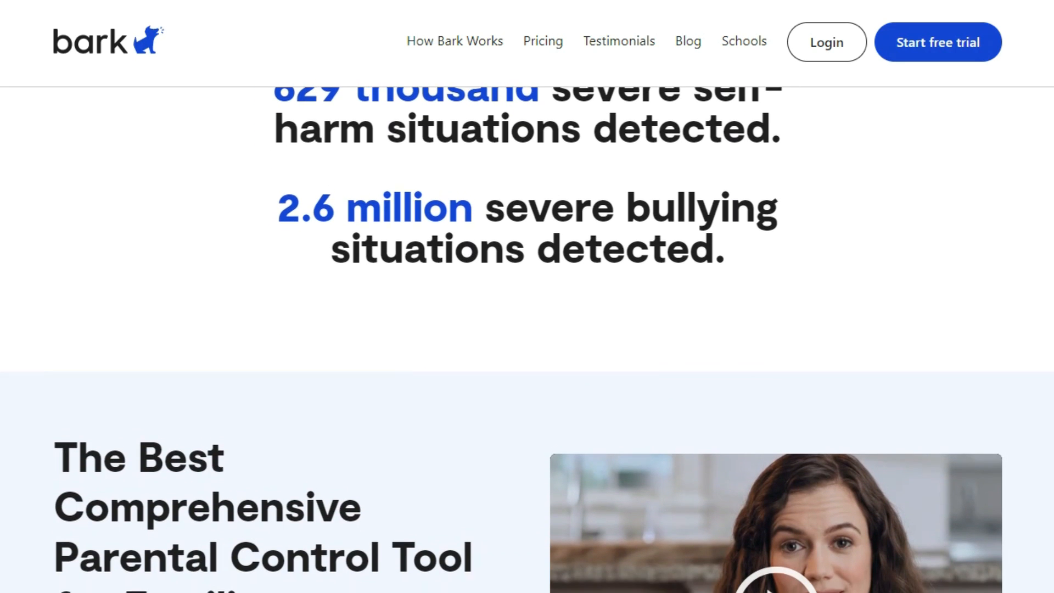
scroll(down, 3)
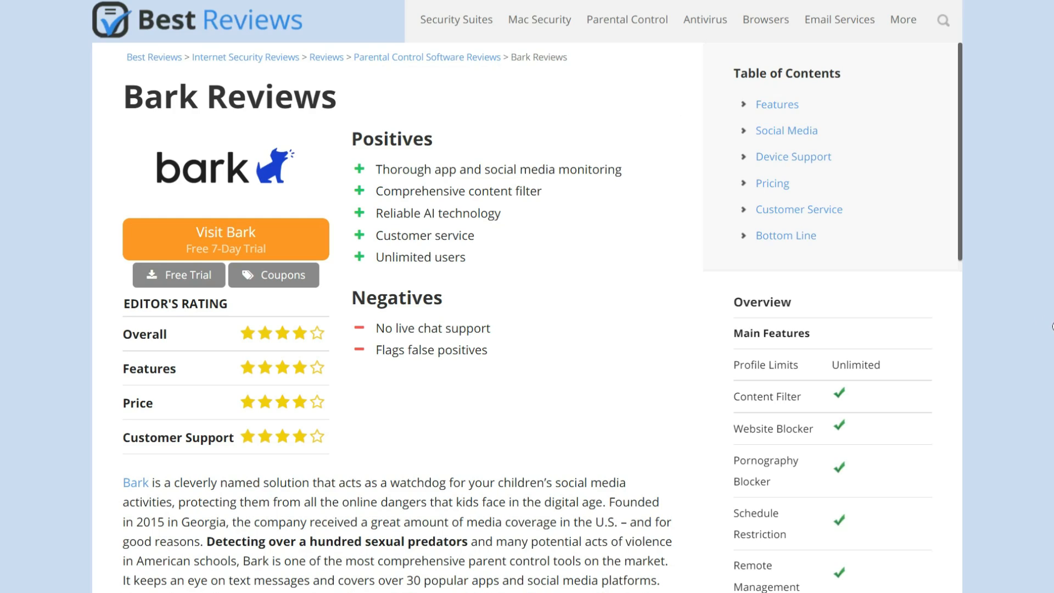
scroll(down, 3)
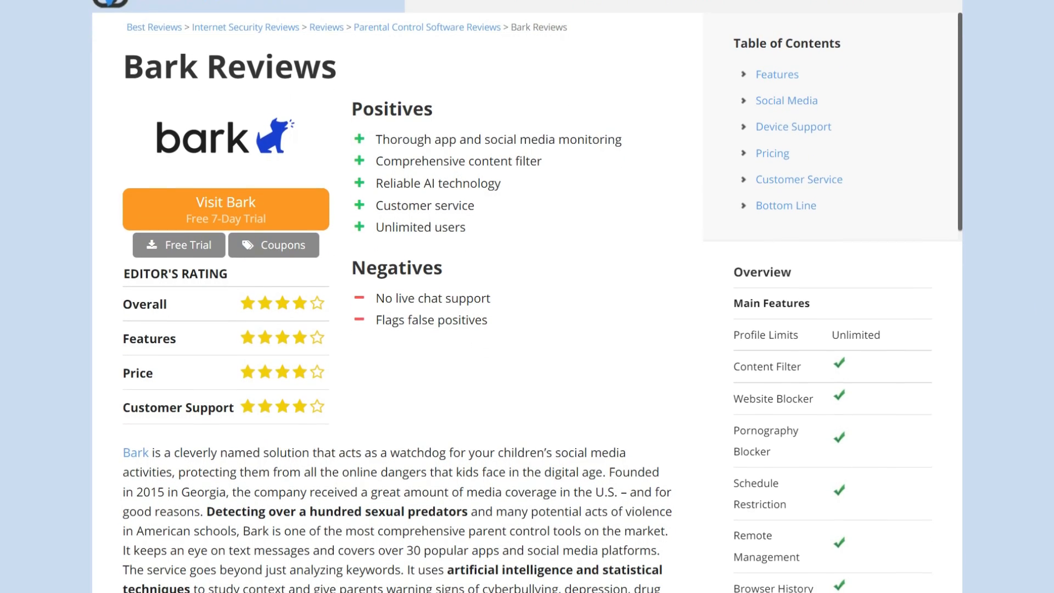
scroll(down, 3)
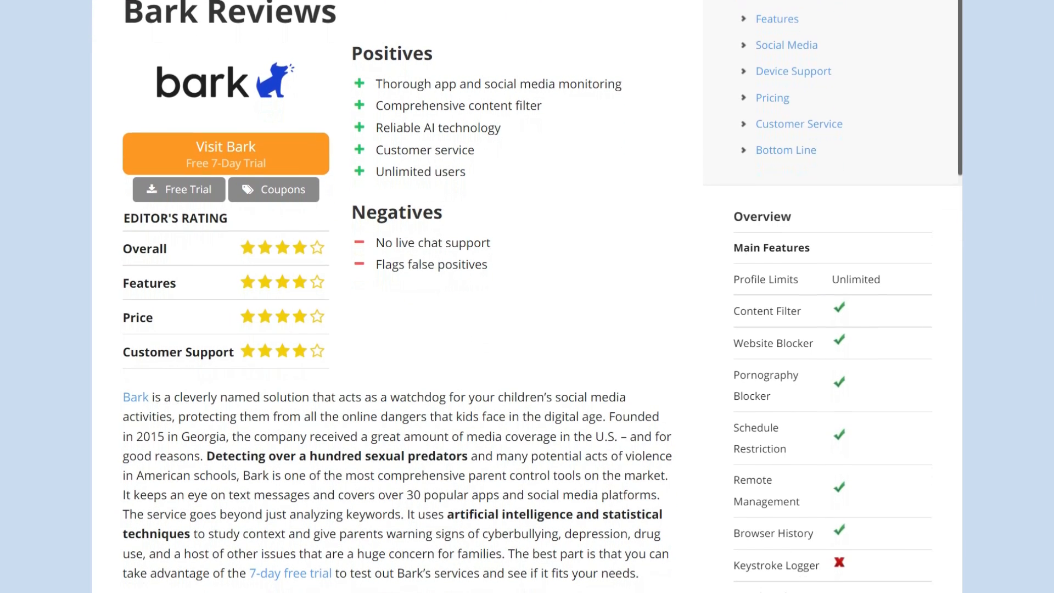
scroll(down, 3)
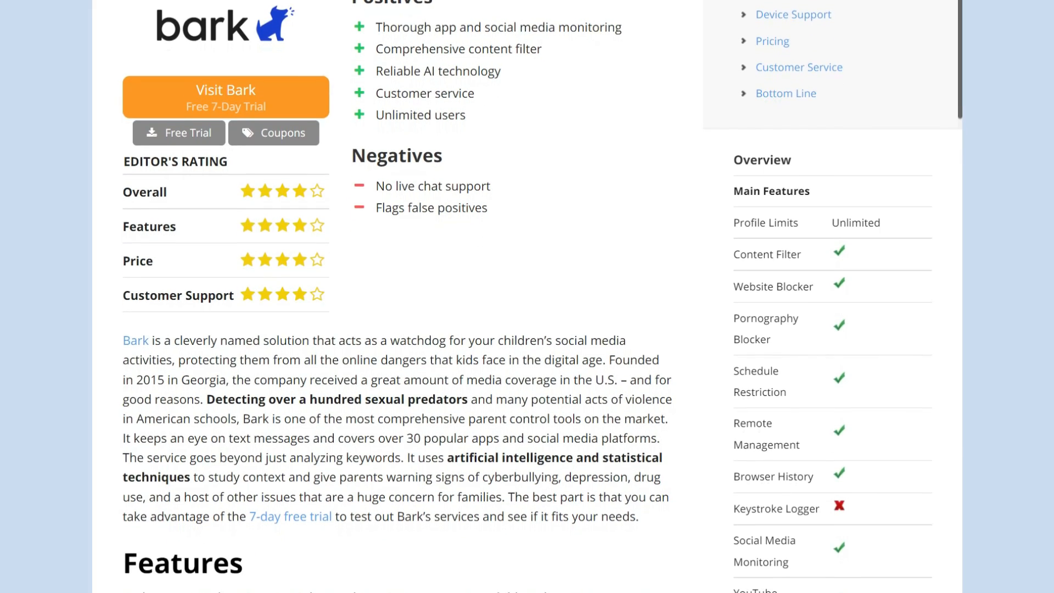
scroll(down, 3)
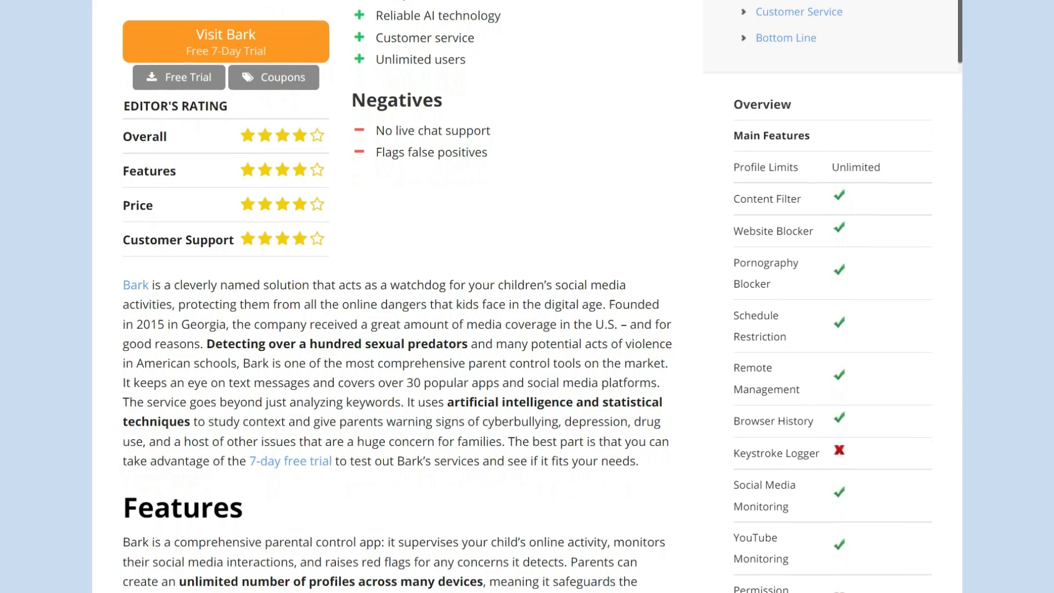
scroll(down, 3)
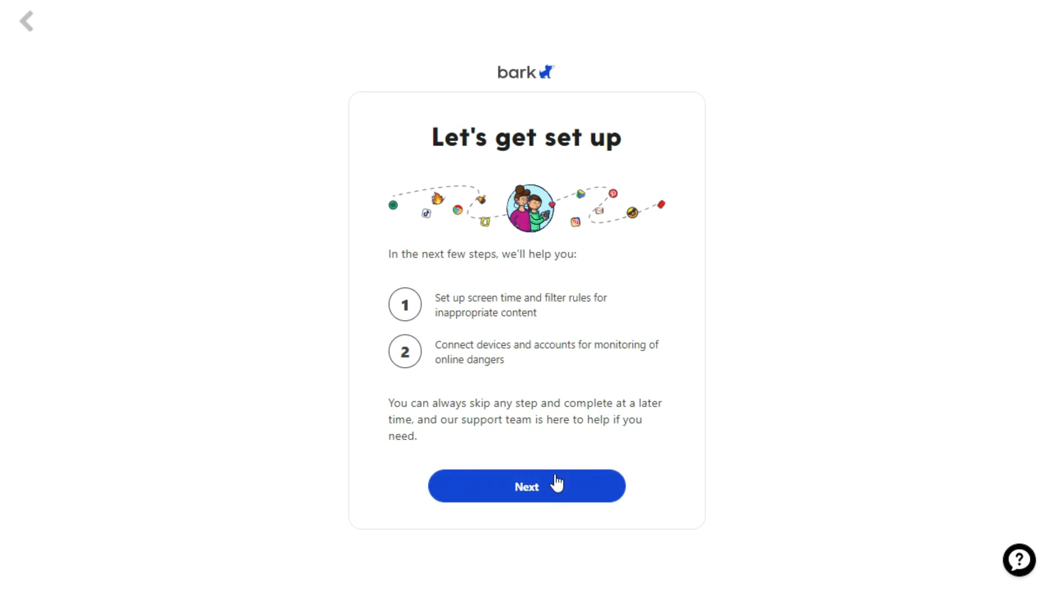
Advance past setup and review the Allowed/Blocked category rules for ages 7–12.
click(527, 486)
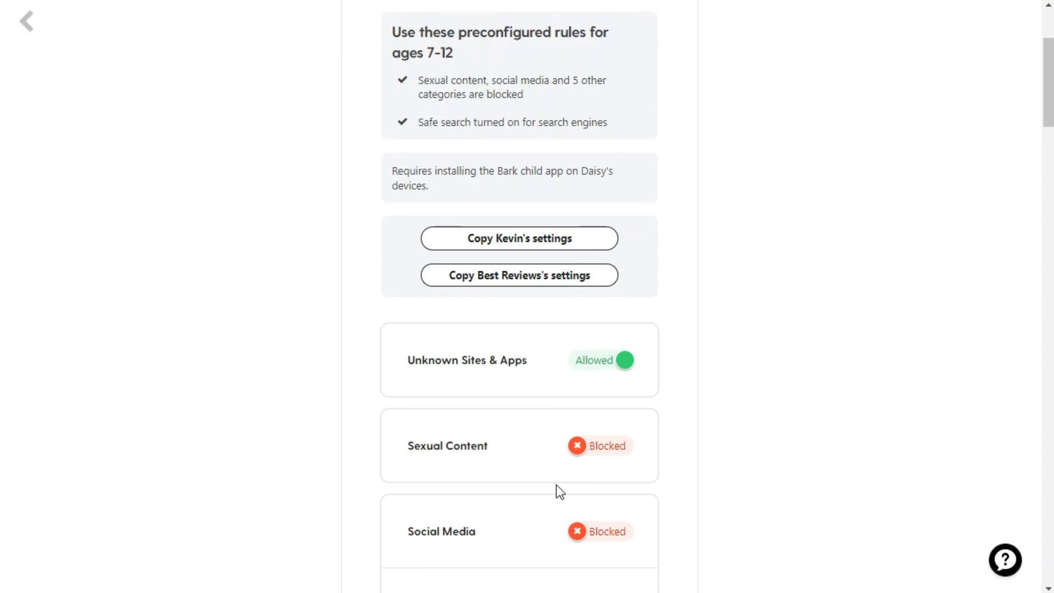
scroll(down, 3)
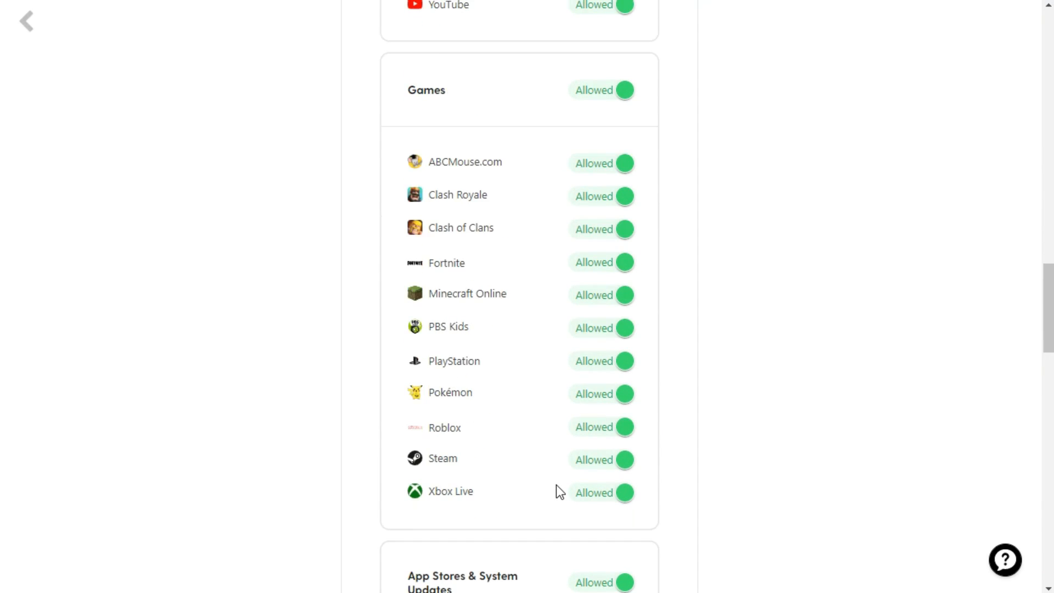
scroll(down, 3)
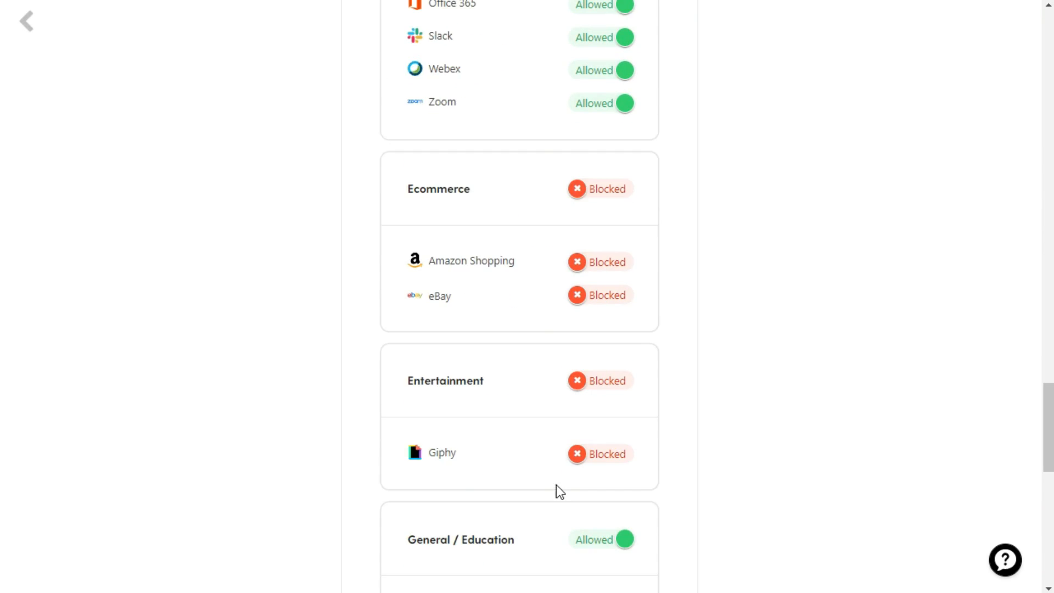
scroll(down, 3)
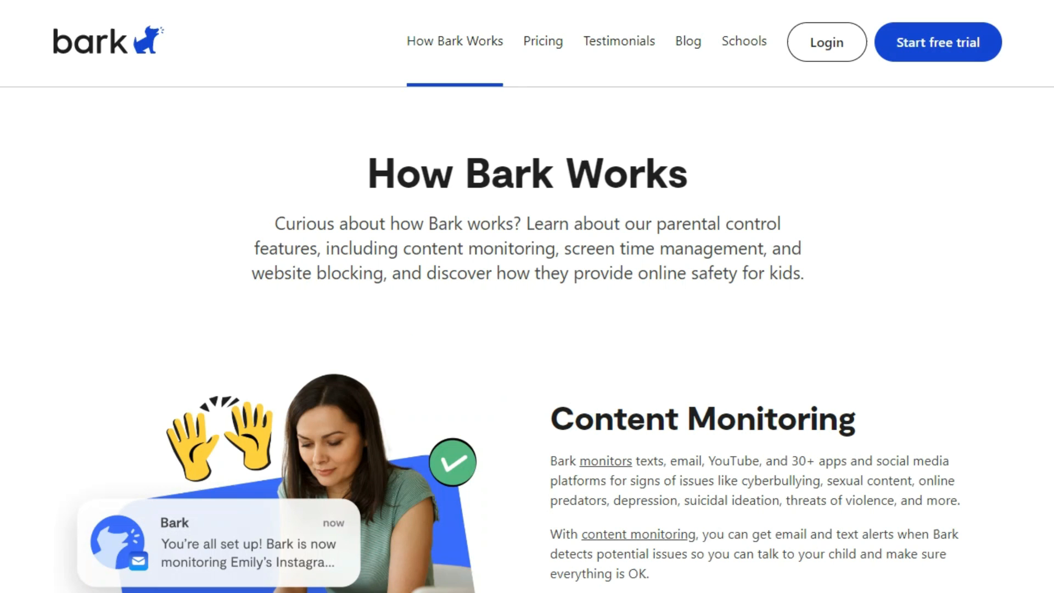
Read How Bark Works through its Connect, Detect and Alert steps.
scroll(down, 3)
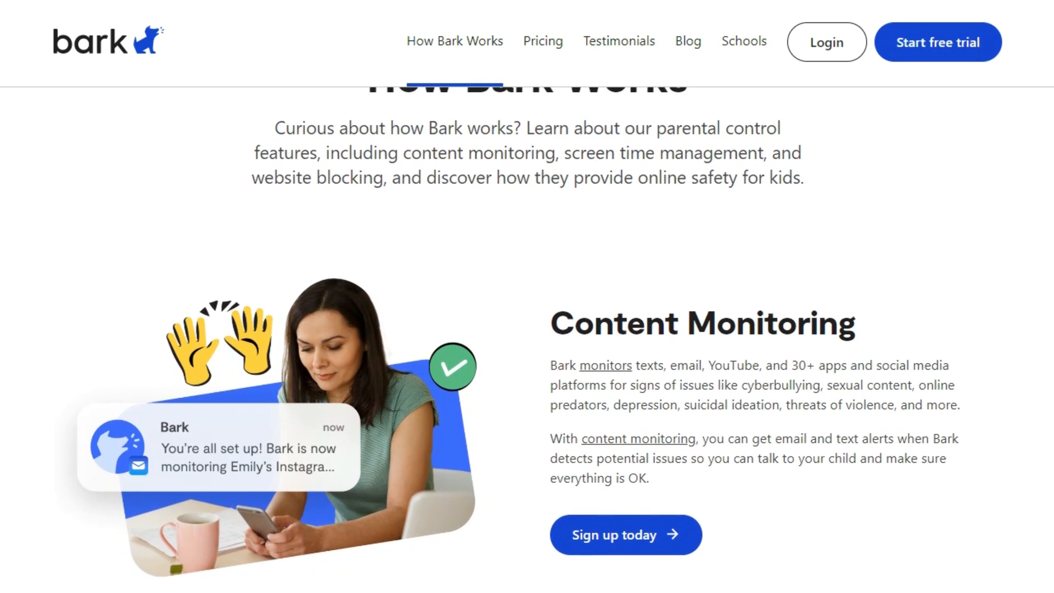
scroll(down, 3)
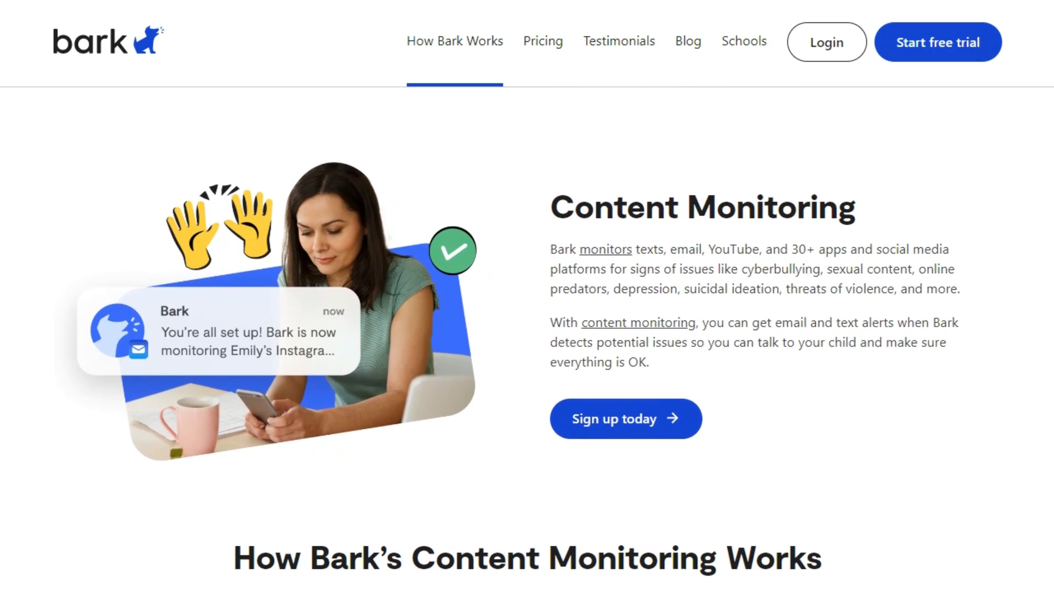
scroll(down, 3)
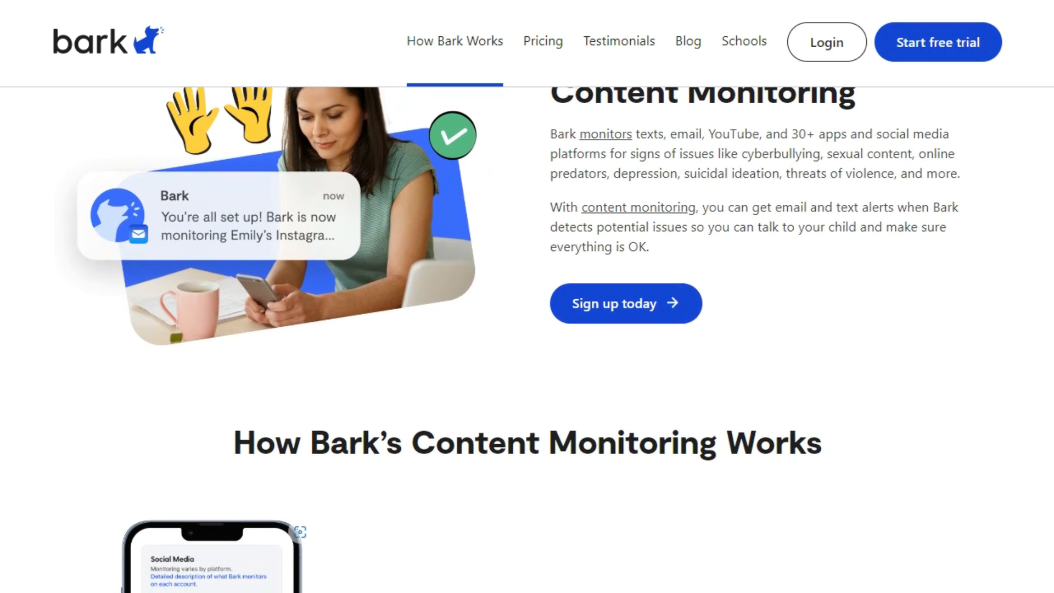
scroll(down, 3)
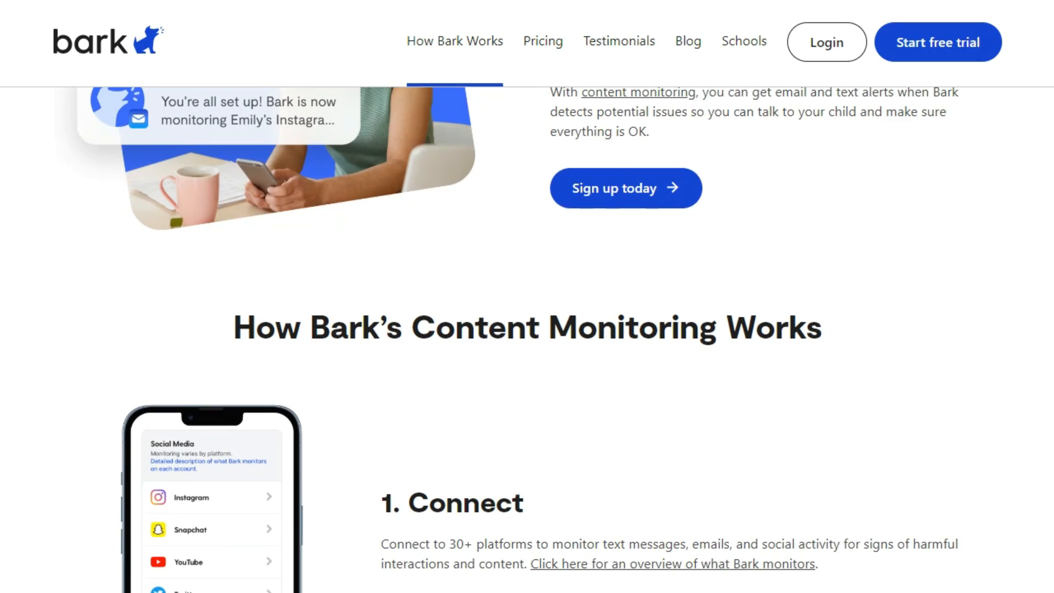
scroll(down, 3)
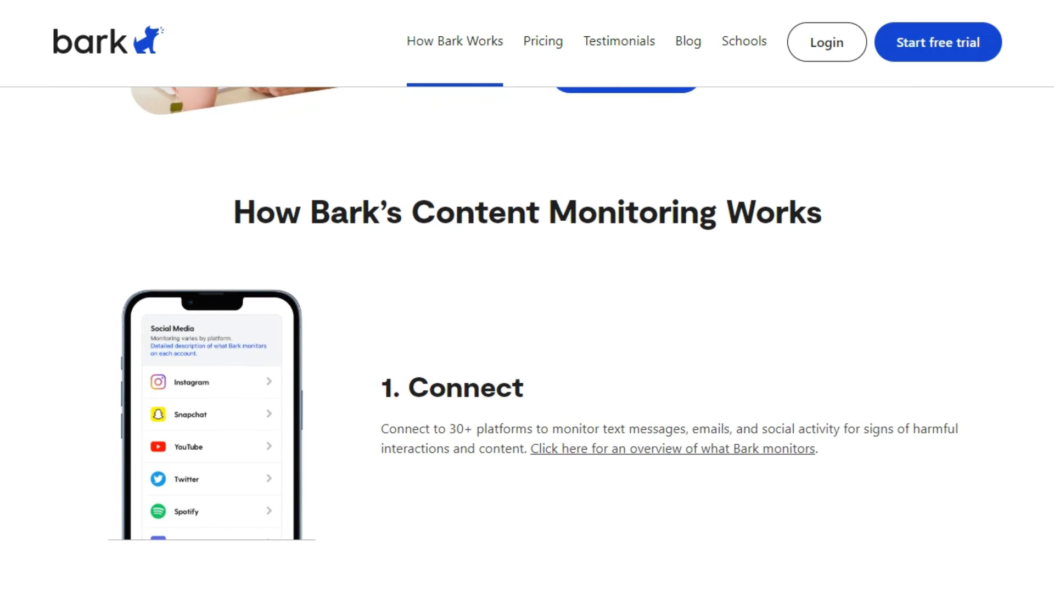
scroll(down, 3)
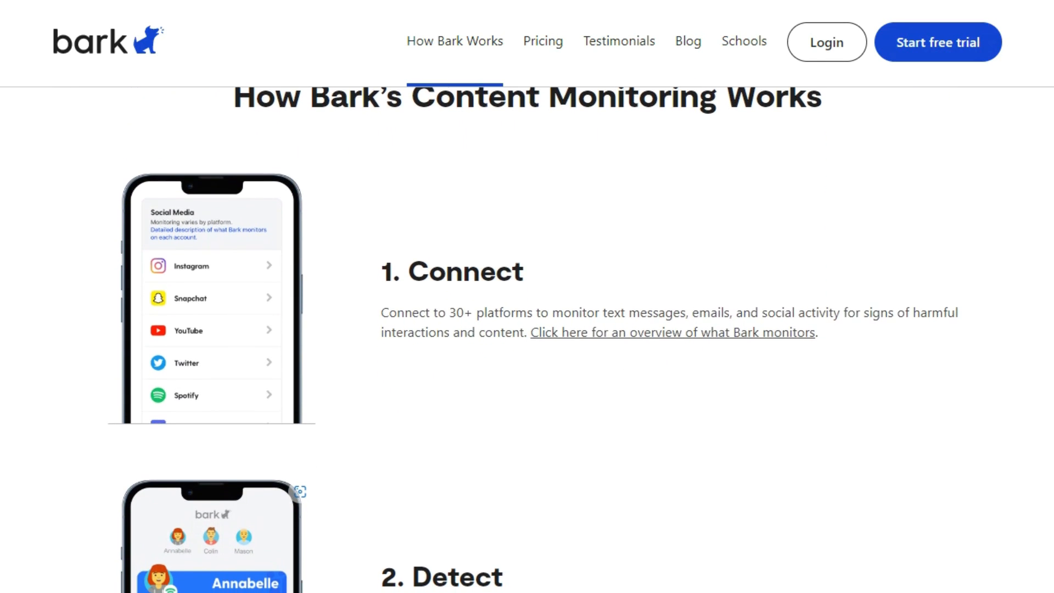
scroll(down, 3)
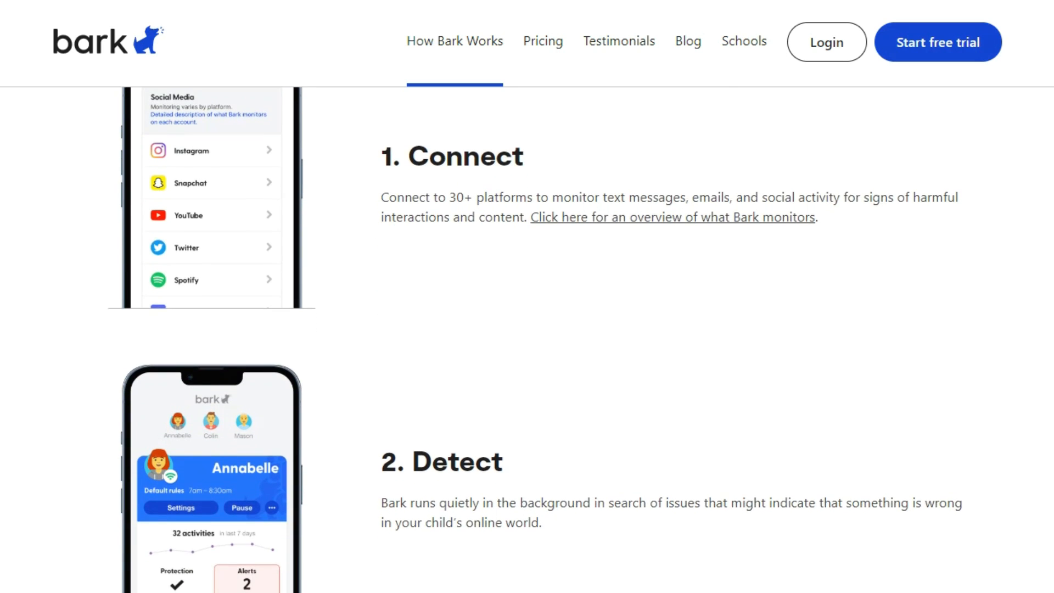
scroll(down, 3)
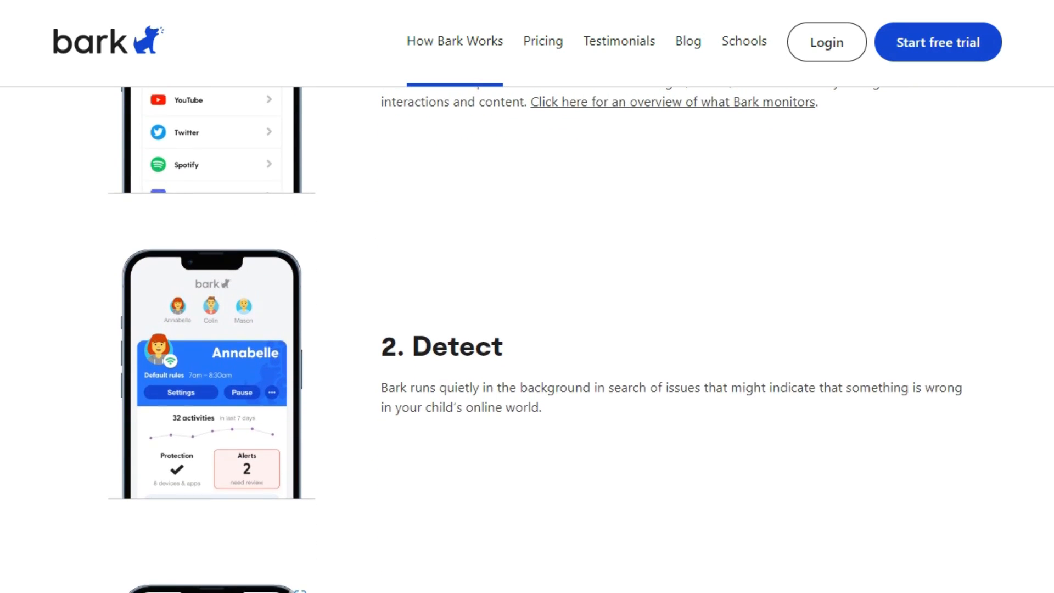
scroll(down, 3)
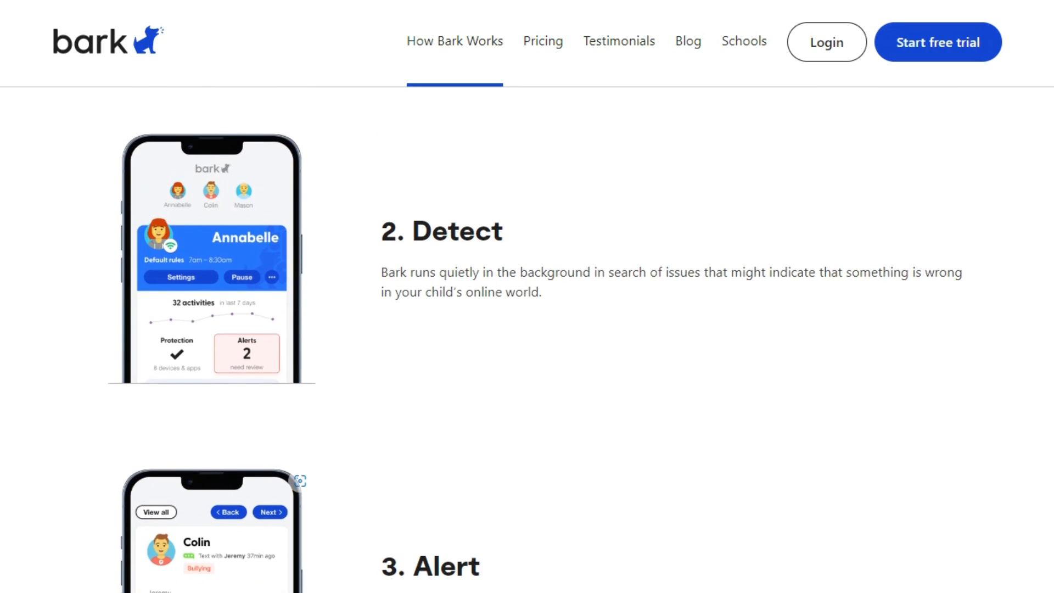
scroll(down, 3)
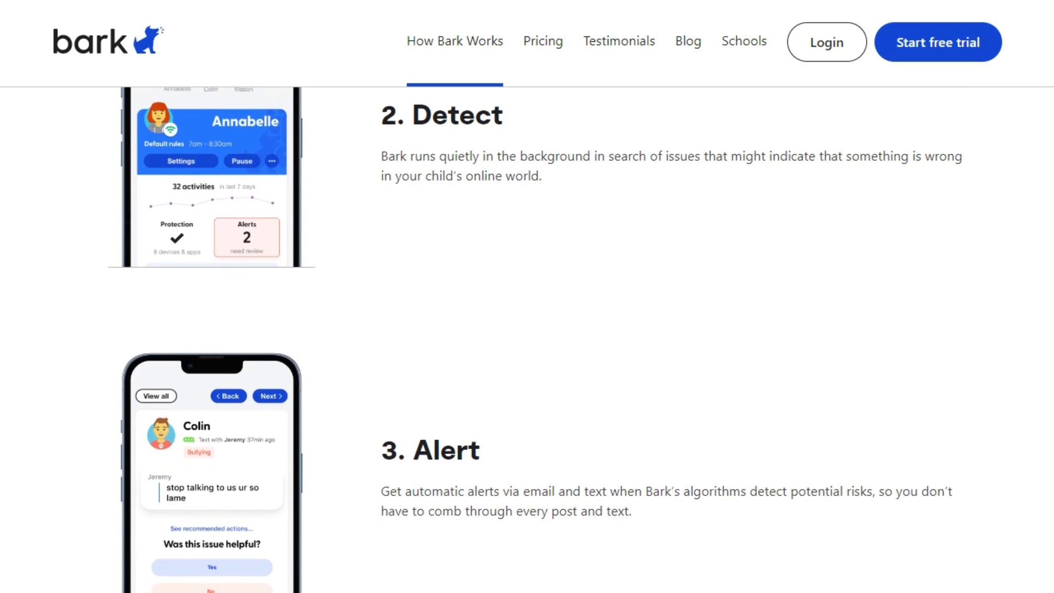
scroll(down, 3)
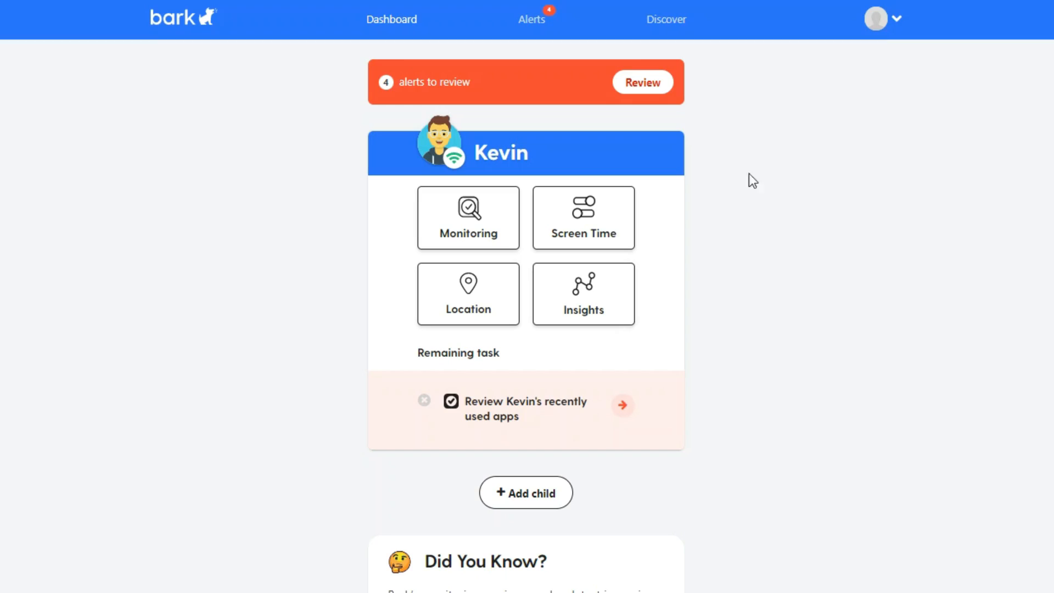
Open the alerts list and scroll through it to the Telegram risky-app alert.
click(532, 19)
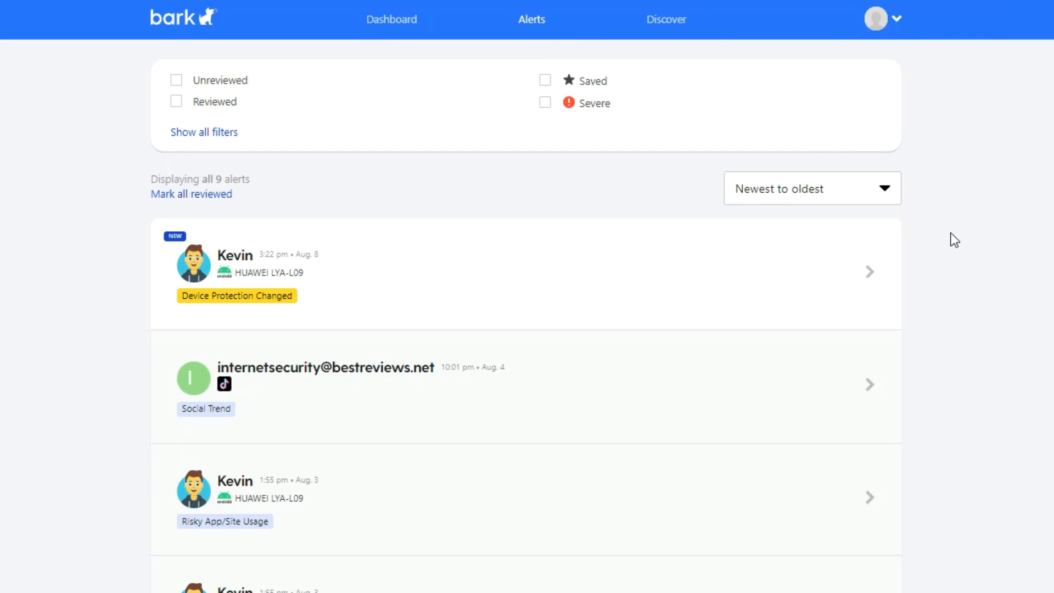
scroll(down, 3)
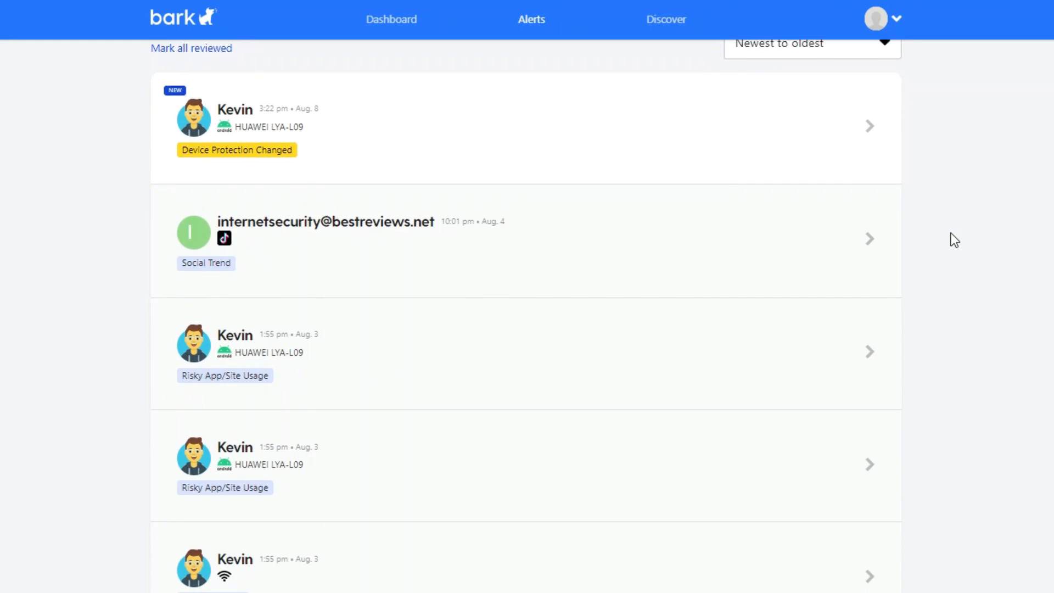
scroll(down, 3)
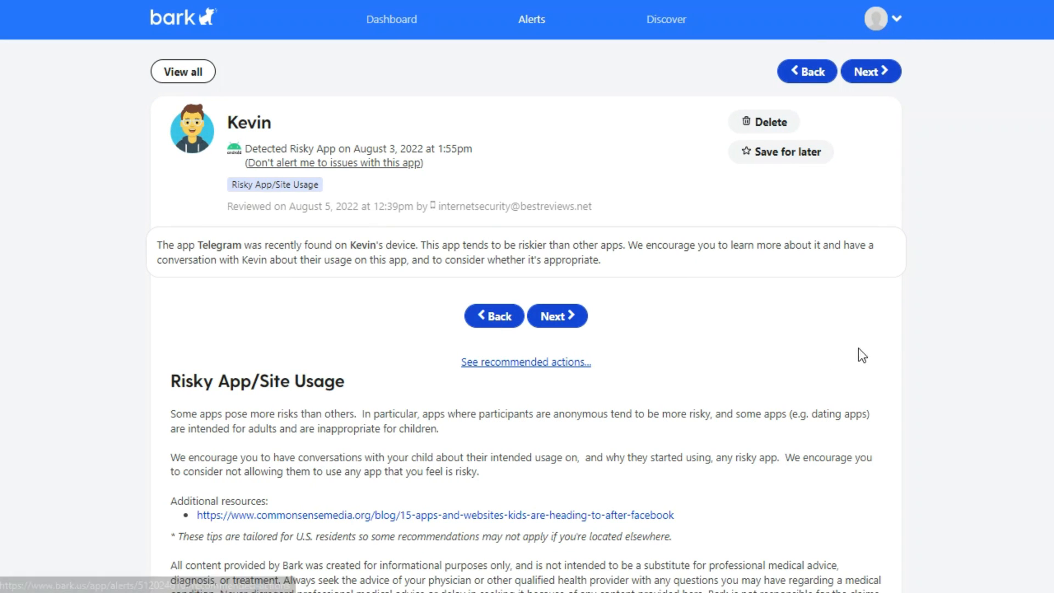
scroll(down, 3)
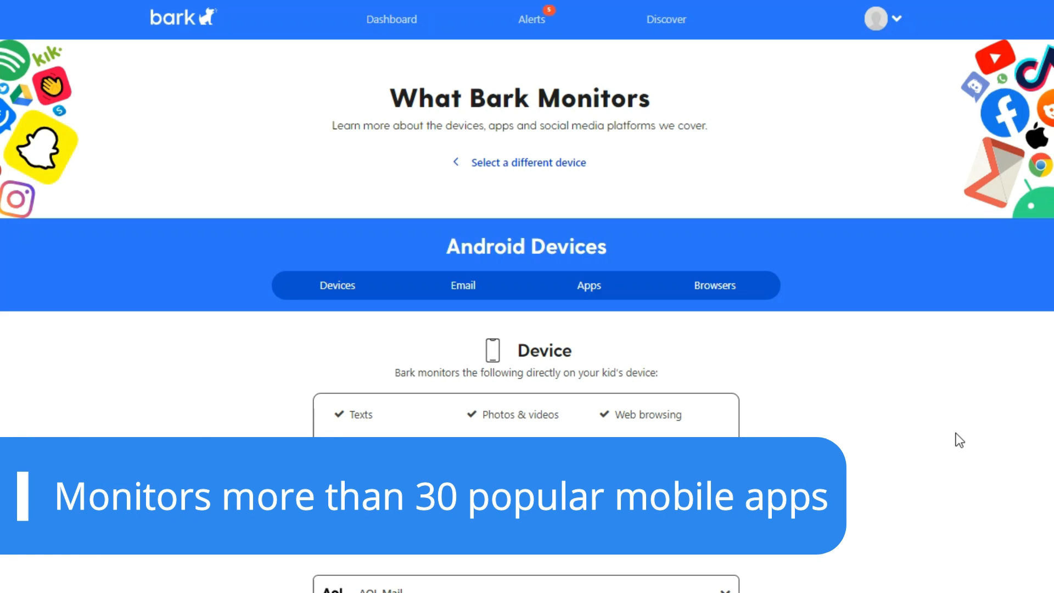
scroll(down, 3)
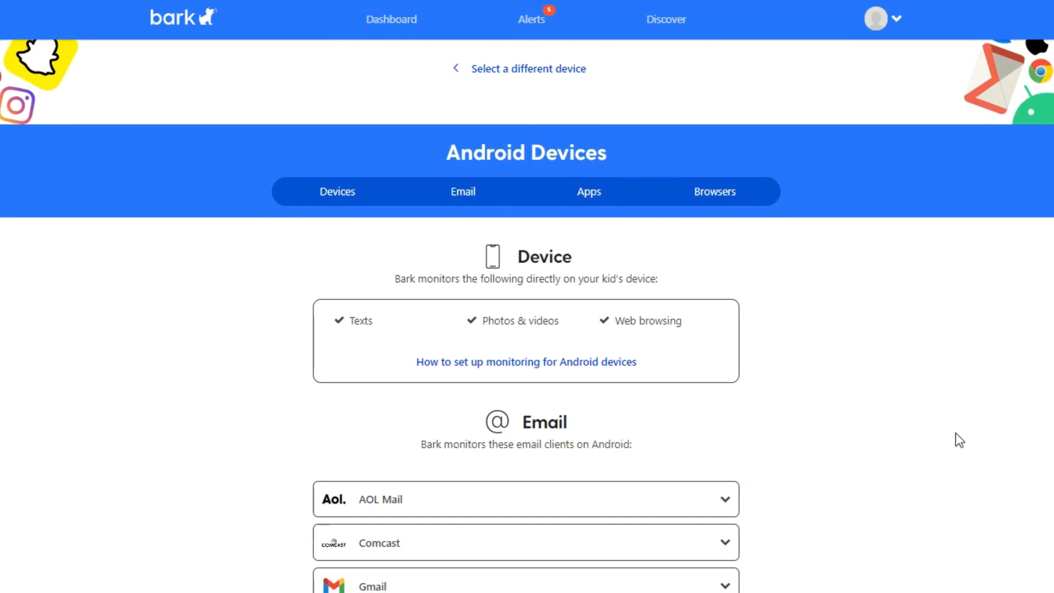
scroll(down, 3)
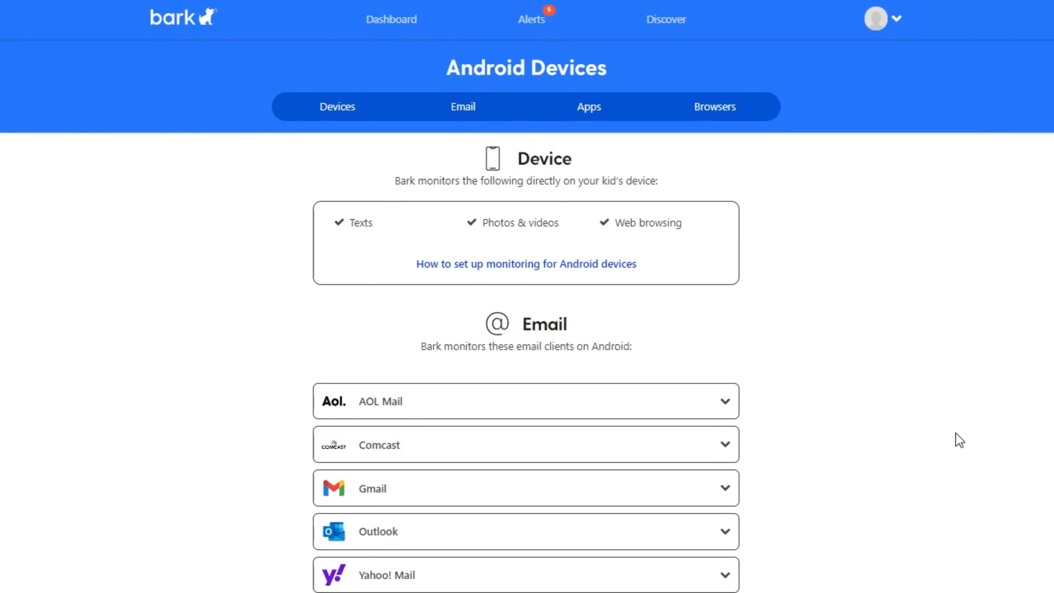
scroll(down, 3)
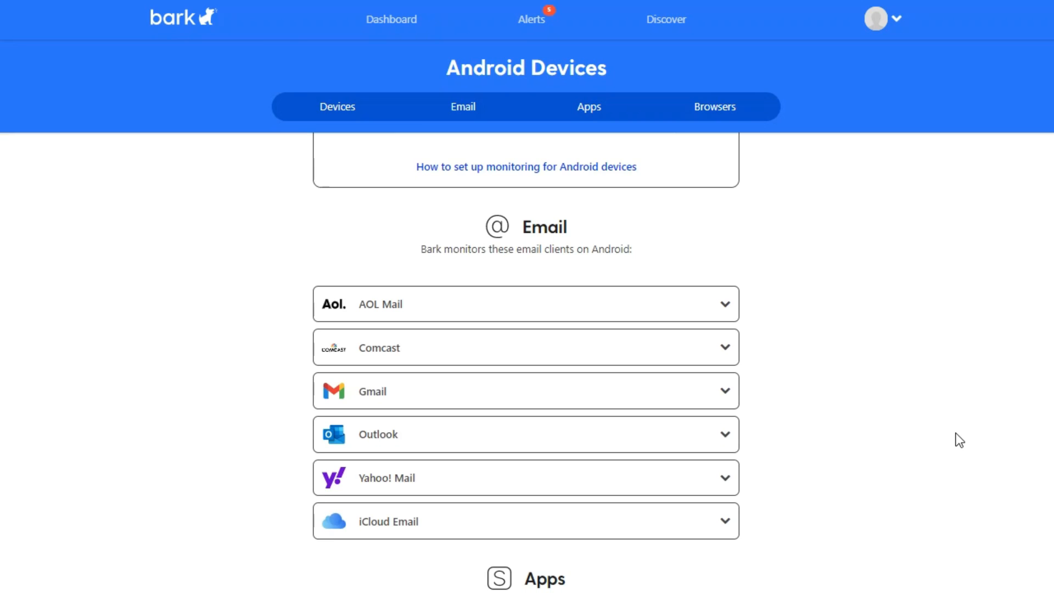
scroll(down, 3)
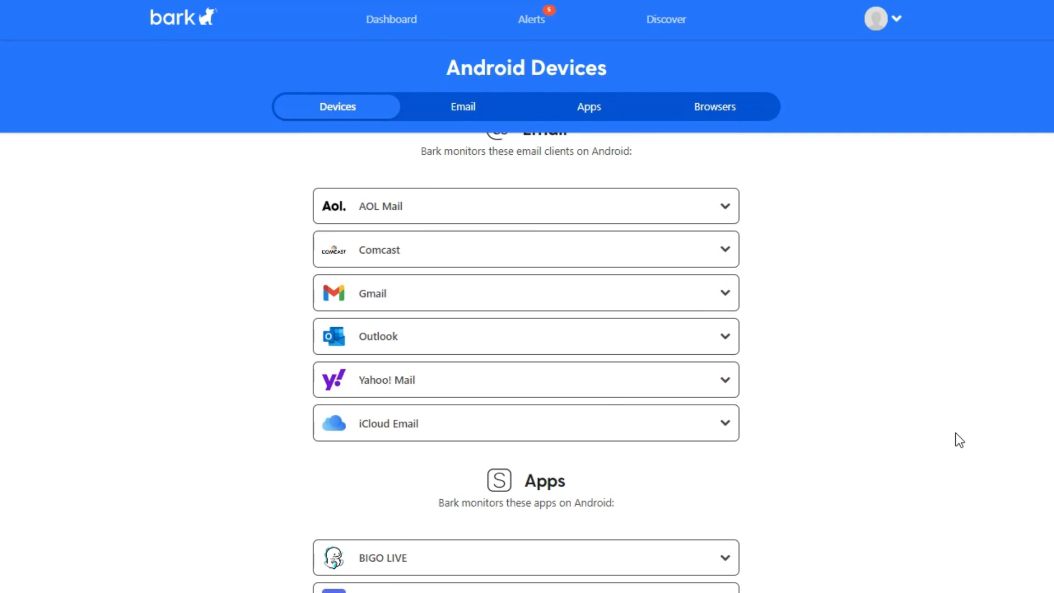
scroll(down, 3)
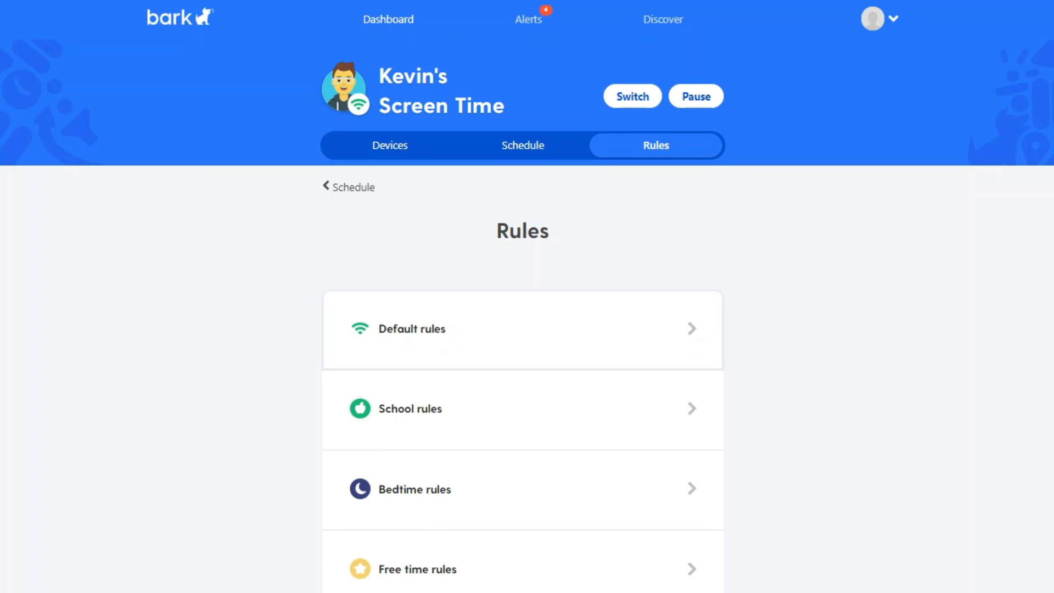
Review Kevin's default rules filters: social media blocked, streaming allowed.
click(412, 329)
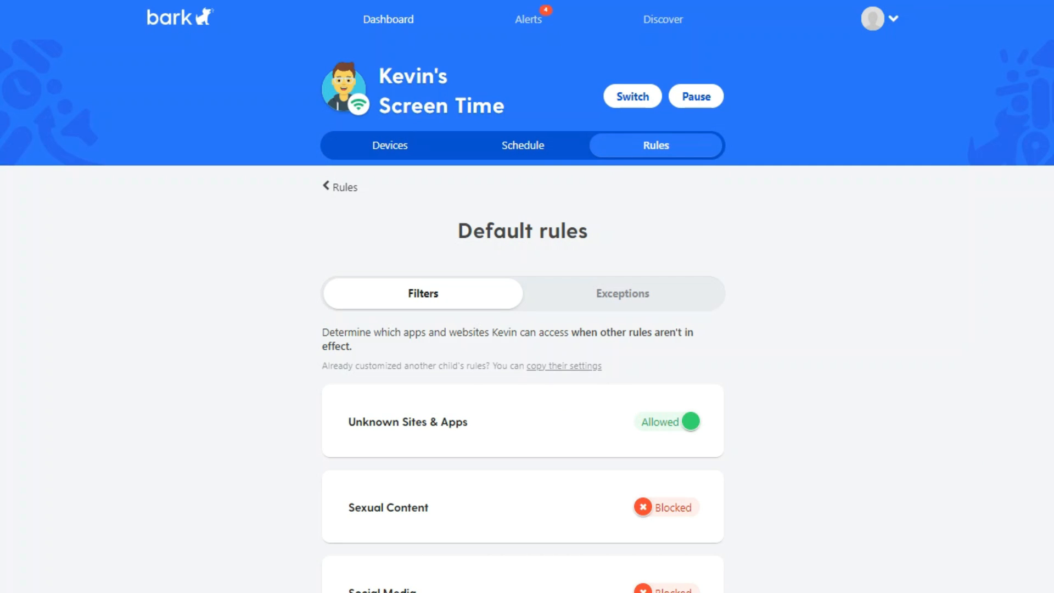
scroll(down, 3)
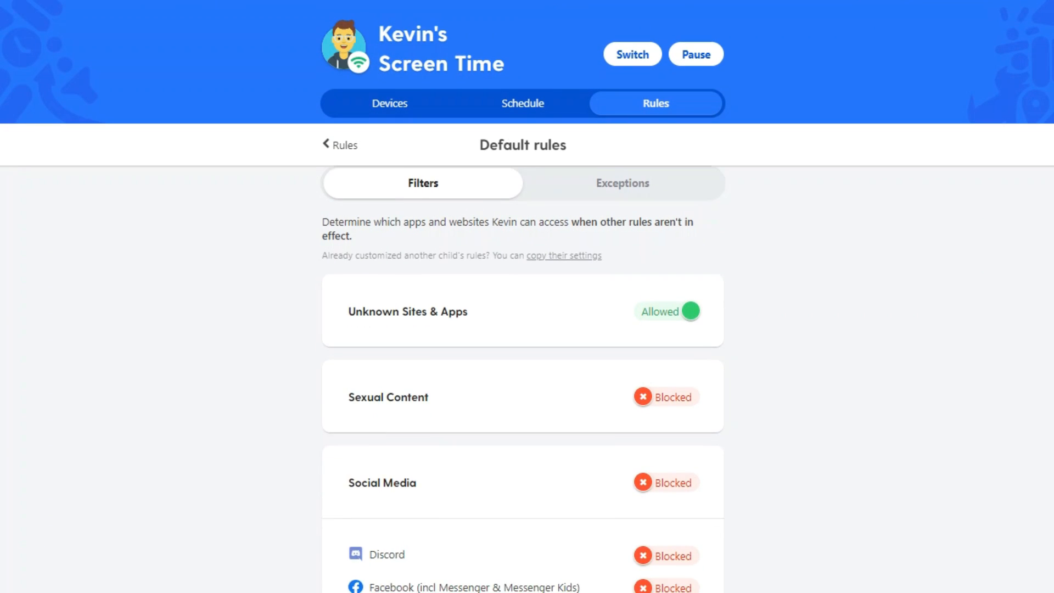
scroll(down, 3)
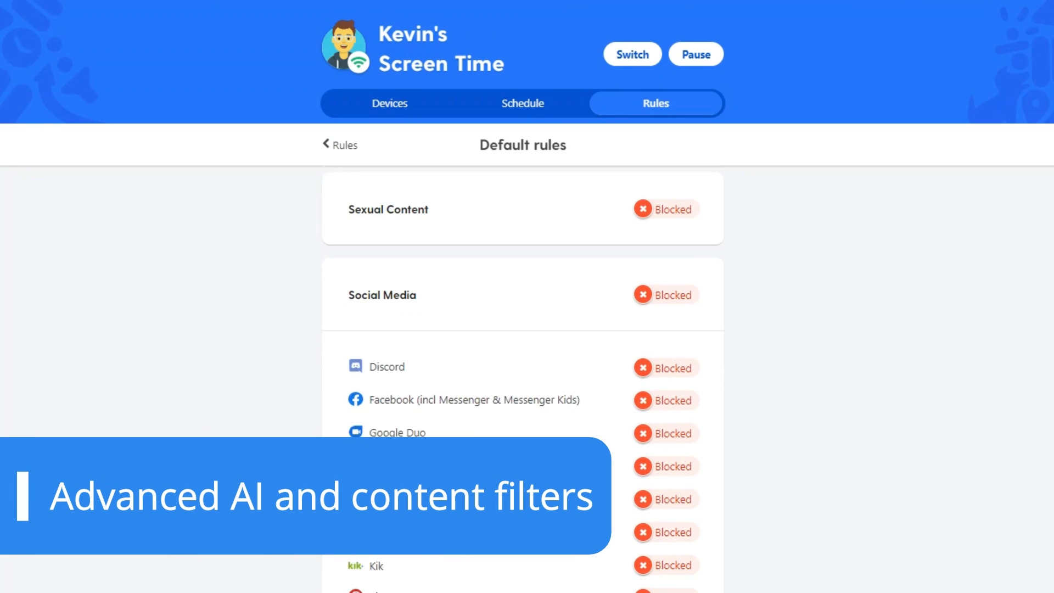
scroll(down, 3)
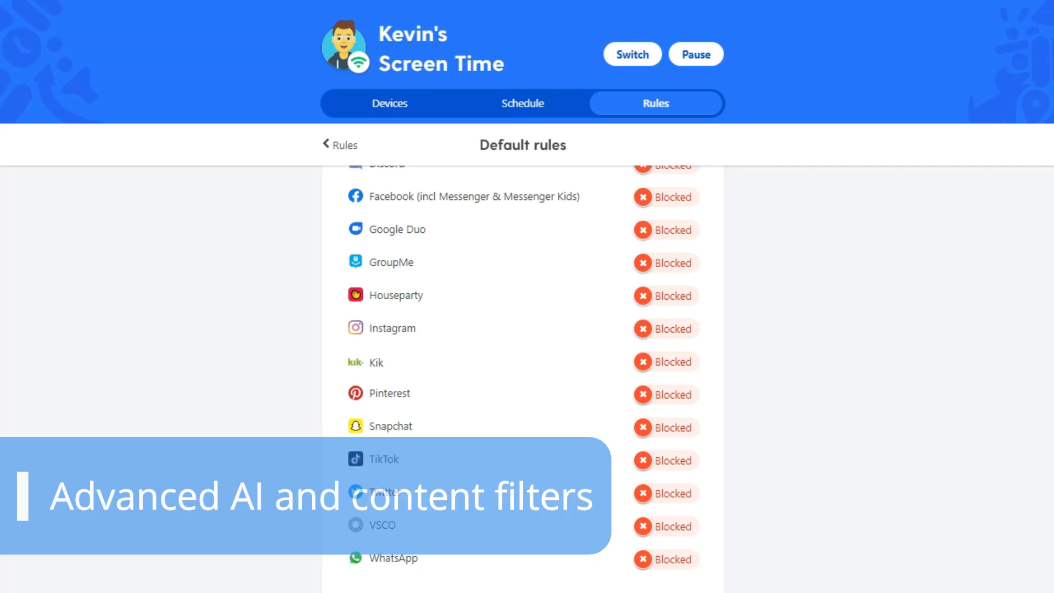
scroll(down, 3)
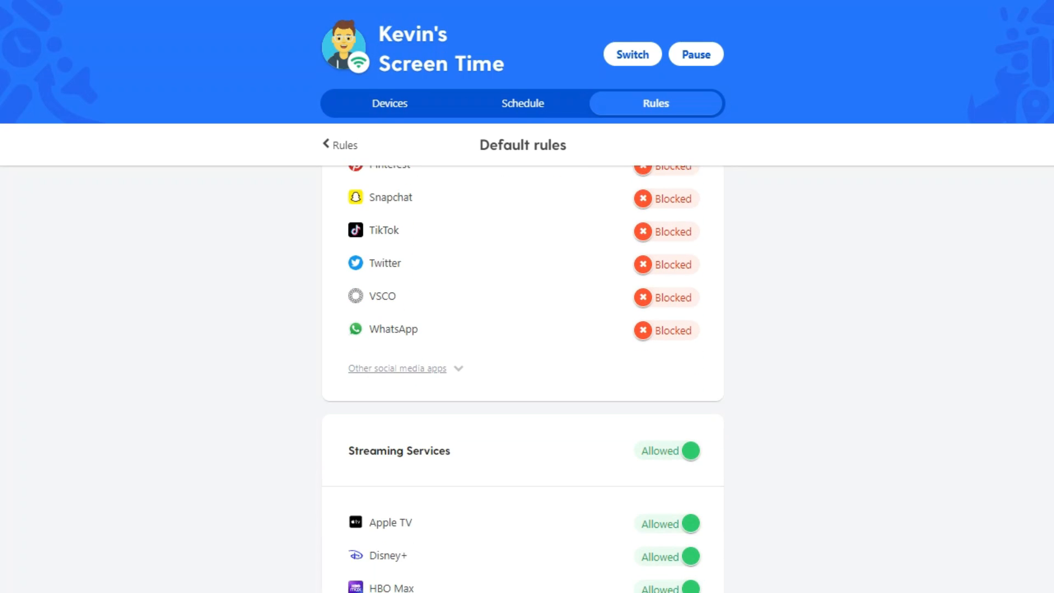
scroll(down, 3)
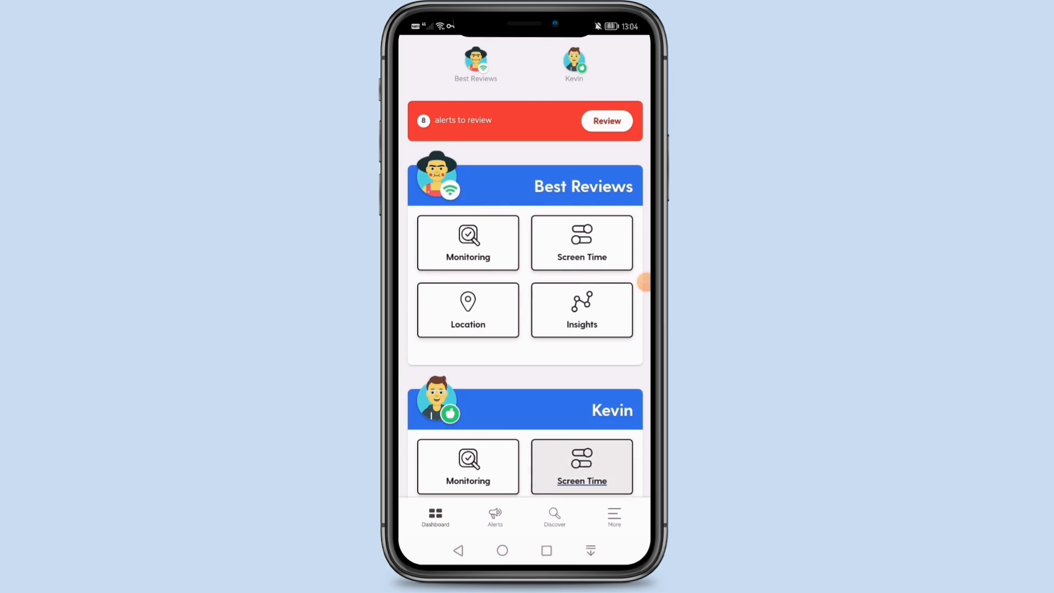
Scroll Kevin's dashboard card down to his task of reviewing recently used apps.
scroll(down, 3)
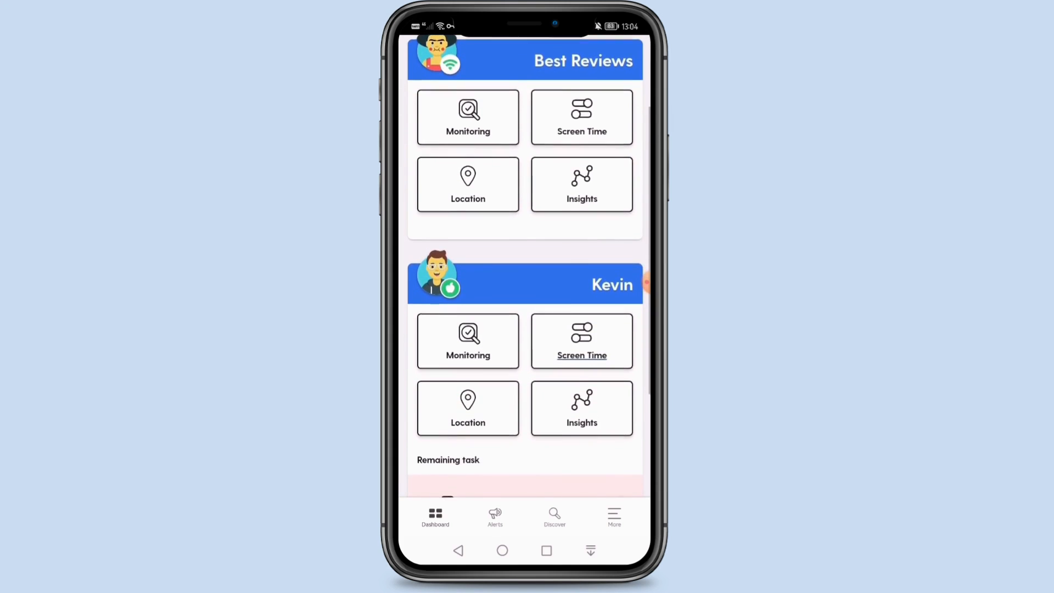
scroll(down, 3)
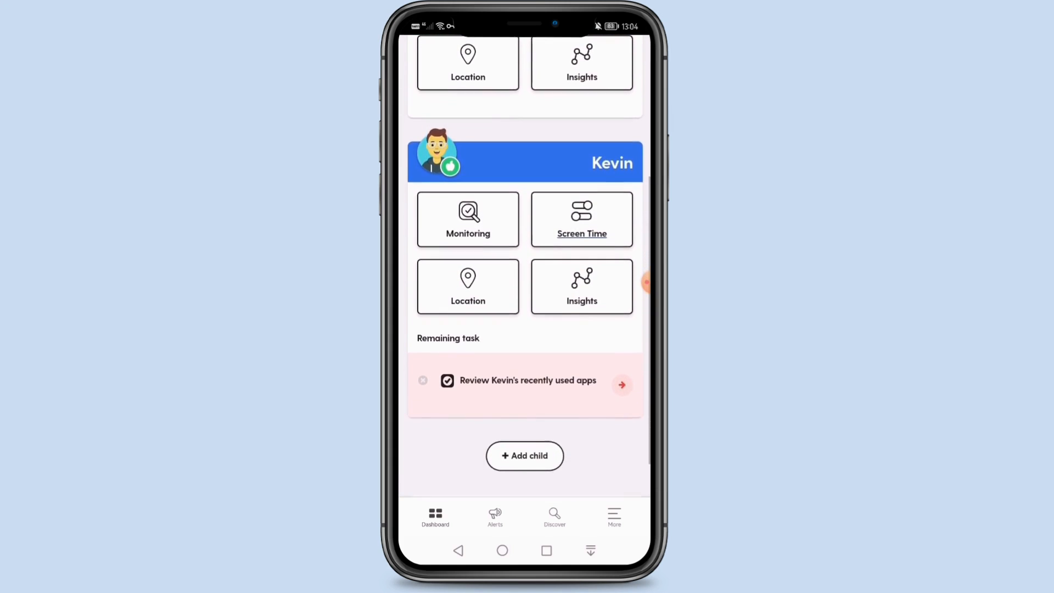
scroll(down, 3)
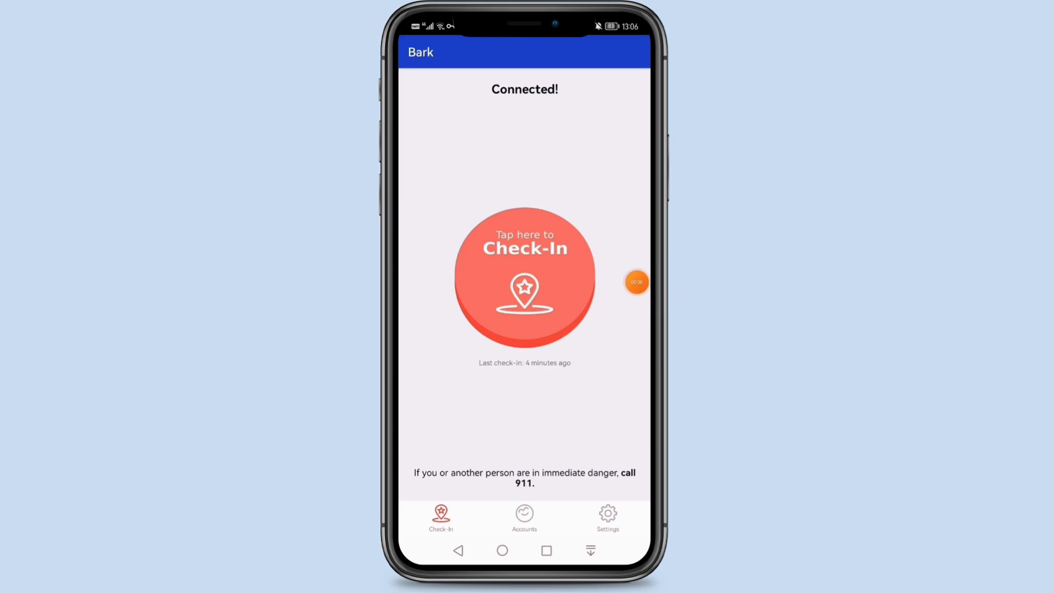
Send a check-in from the child's phone app.
click(524, 276)
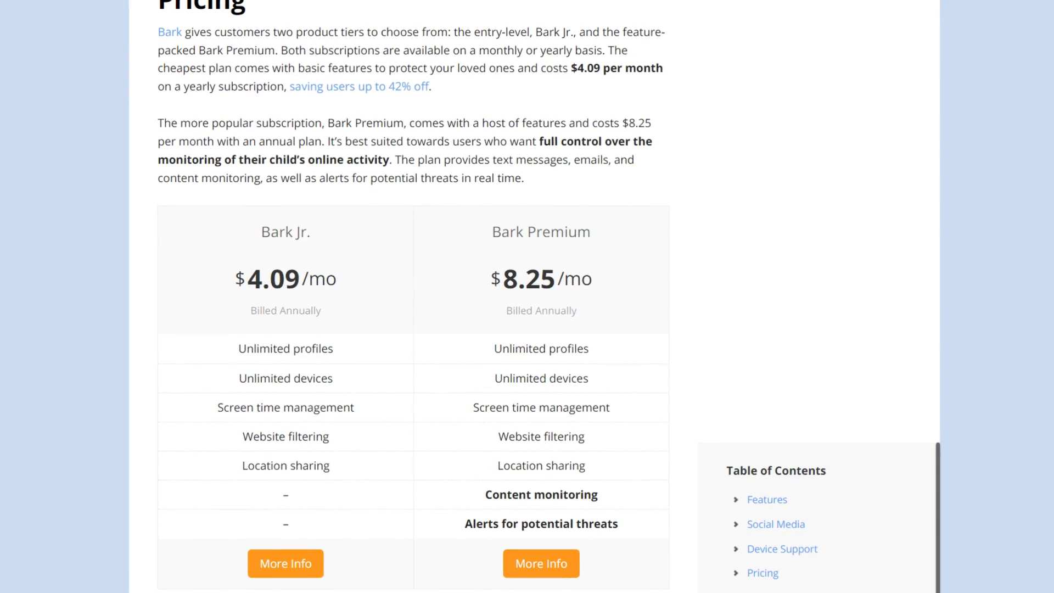
Scroll to the pricing table: Bark Jr. $4.09 versus Bark Premium $8.25 monthly.
scroll(down, 3)
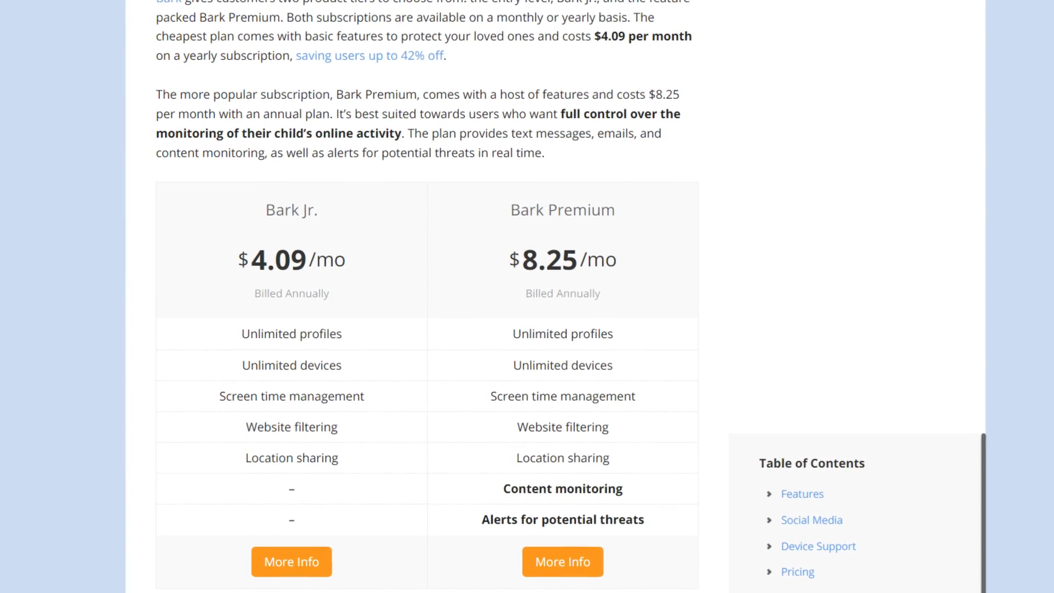
scroll(down, 3)
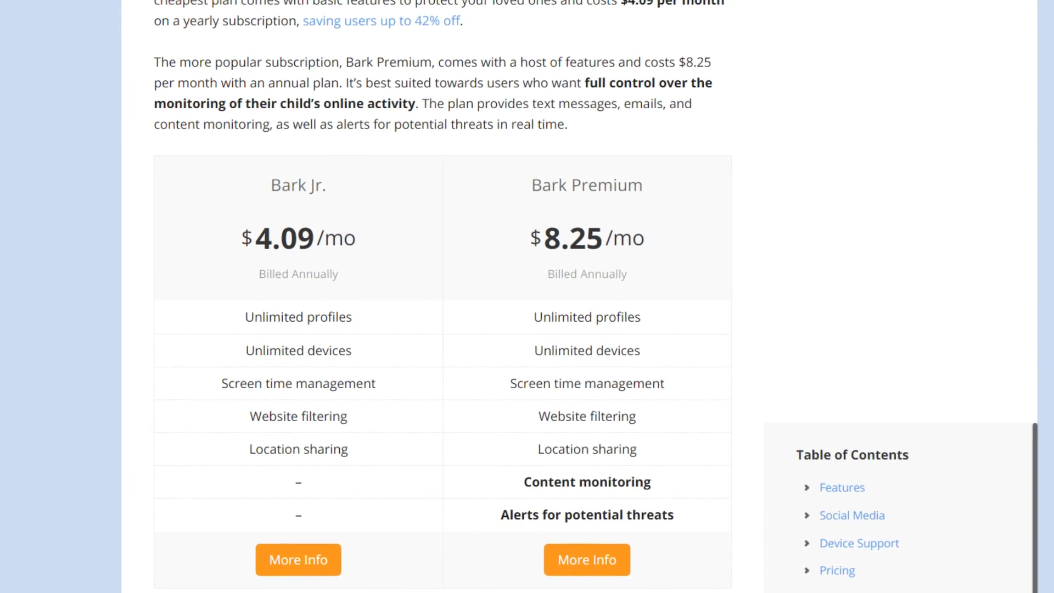
scroll(down, 3)
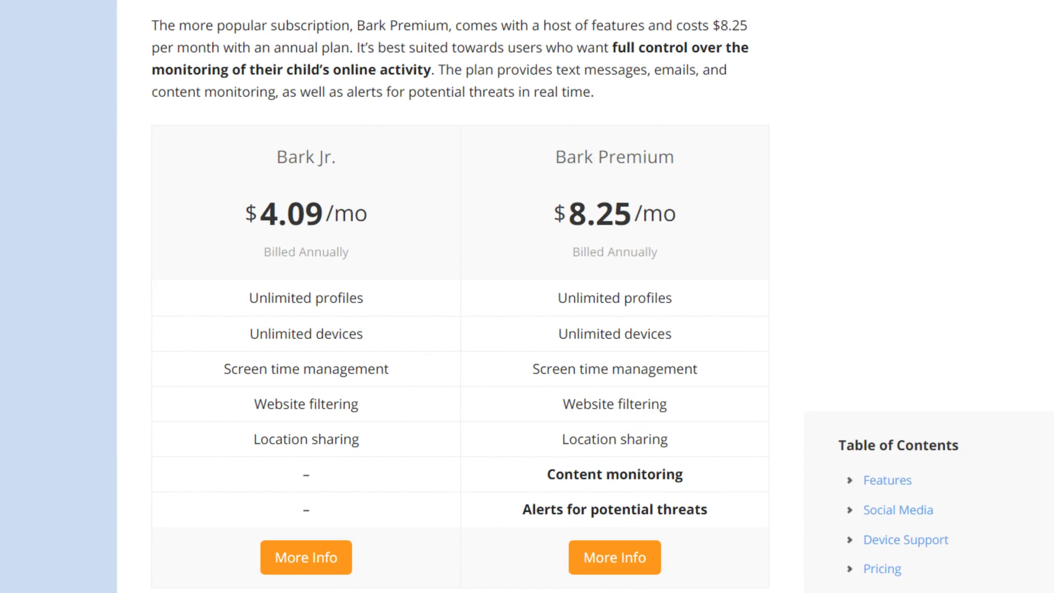
scroll(down, 3)
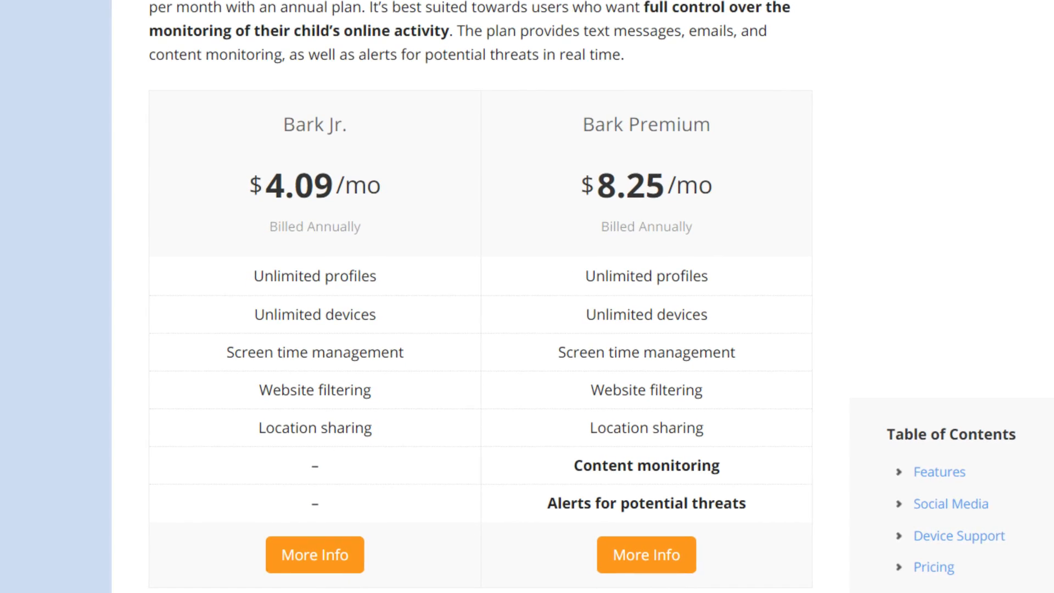
scroll(down, 3)
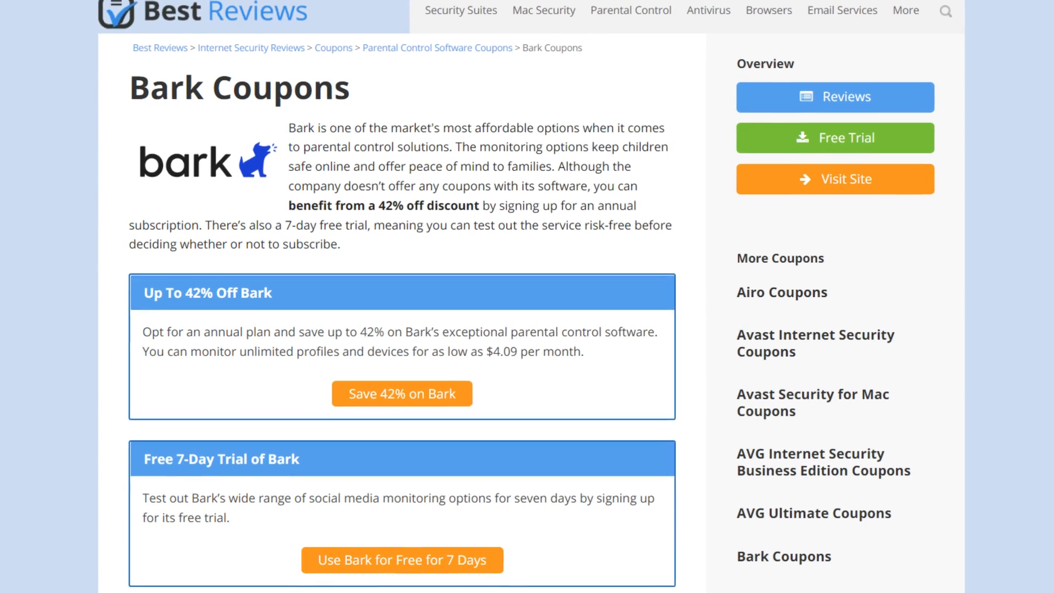
Scroll to the coupon boxes offering 42% off annual plans and a 7-day free trial.
scroll(down, 3)
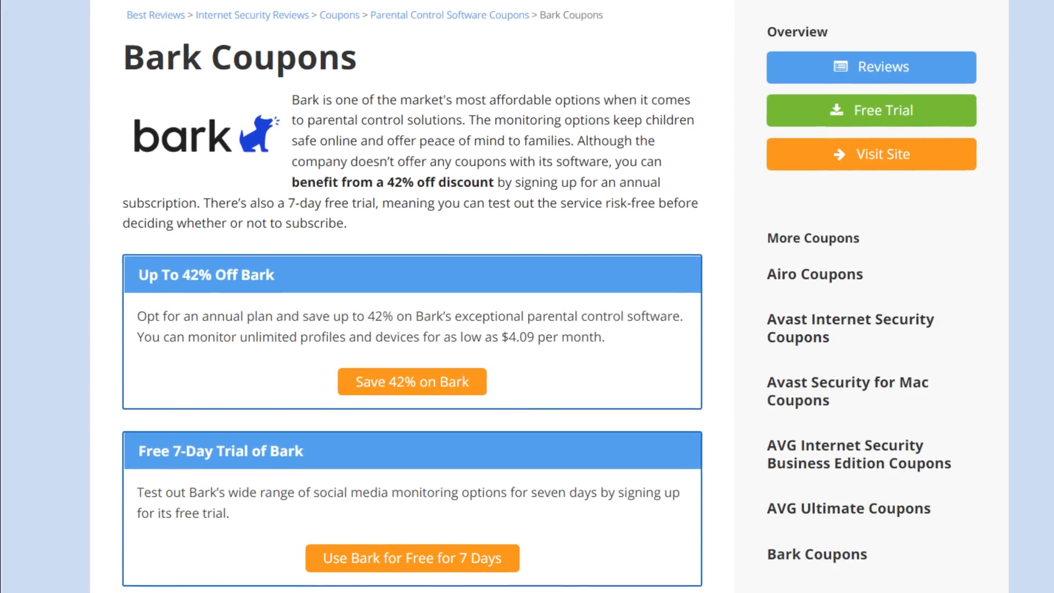
scroll(down, 3)
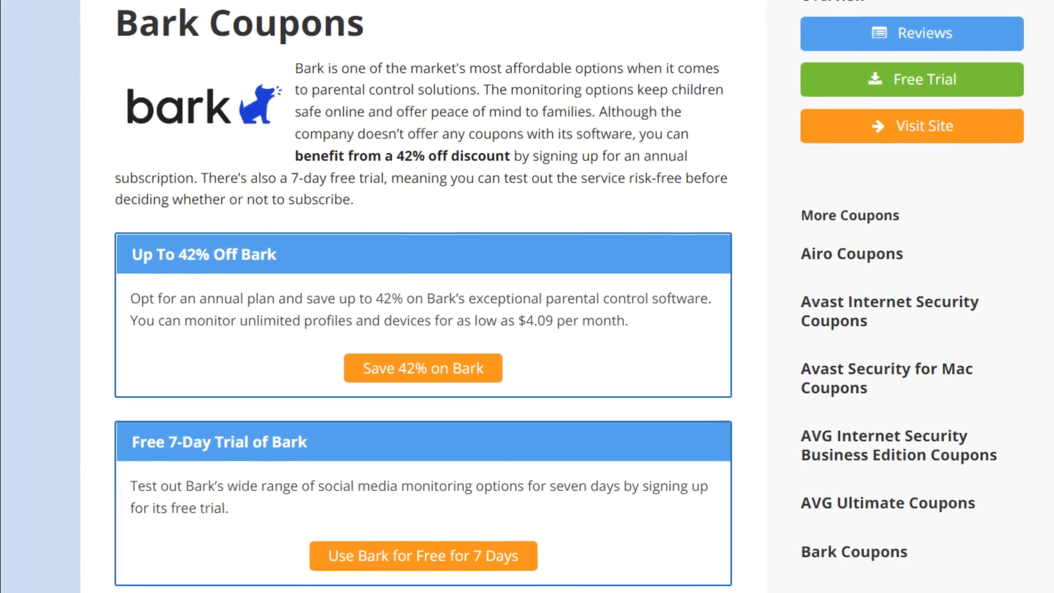
scroll(down, 3)
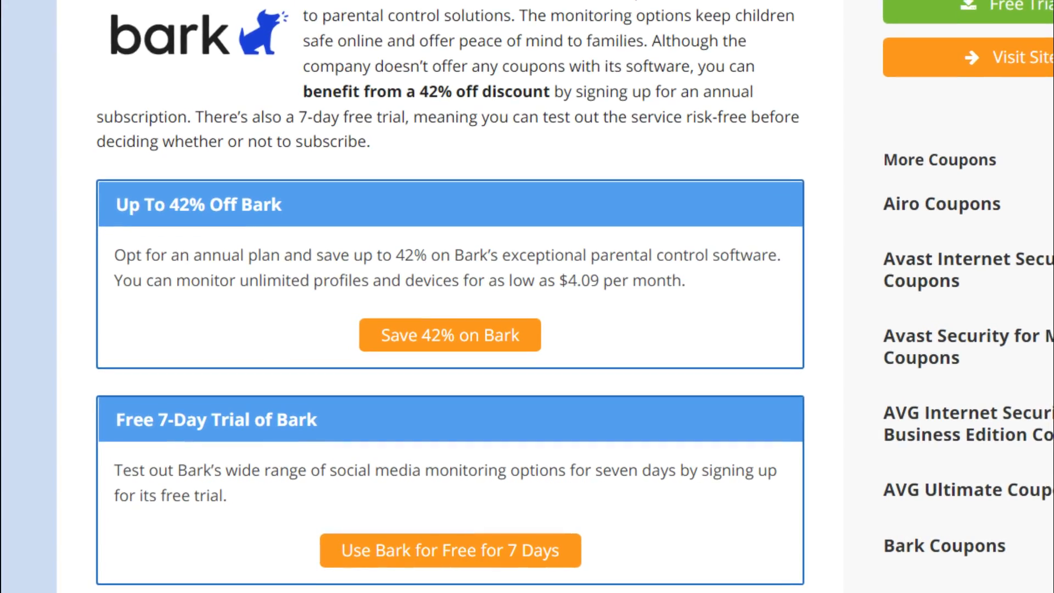
scroll(down, 3)
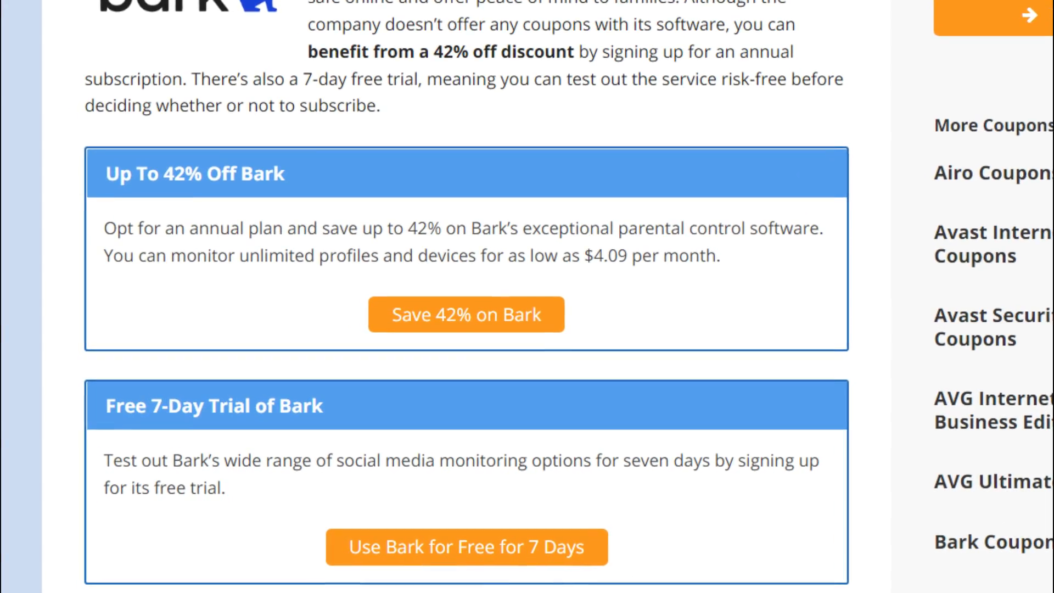
scroll(down, 3)
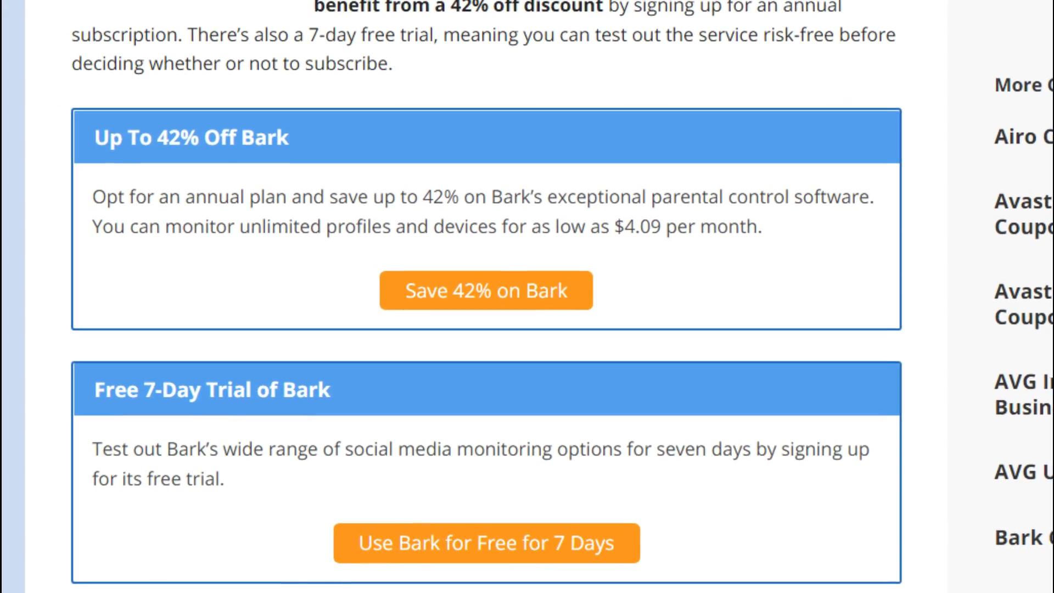
scroll(down, 3)
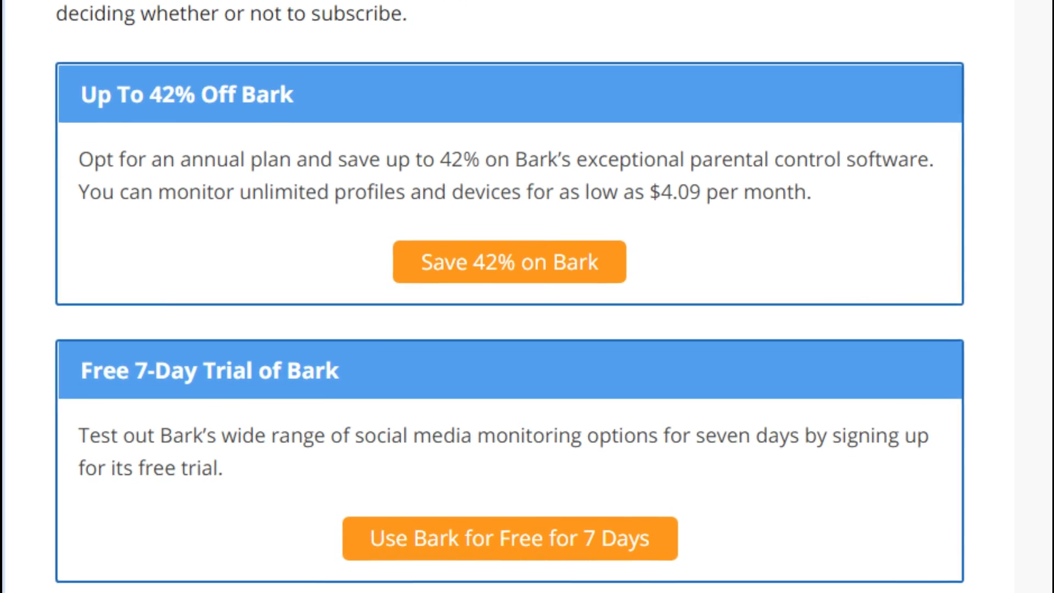
scroll(down, 3)
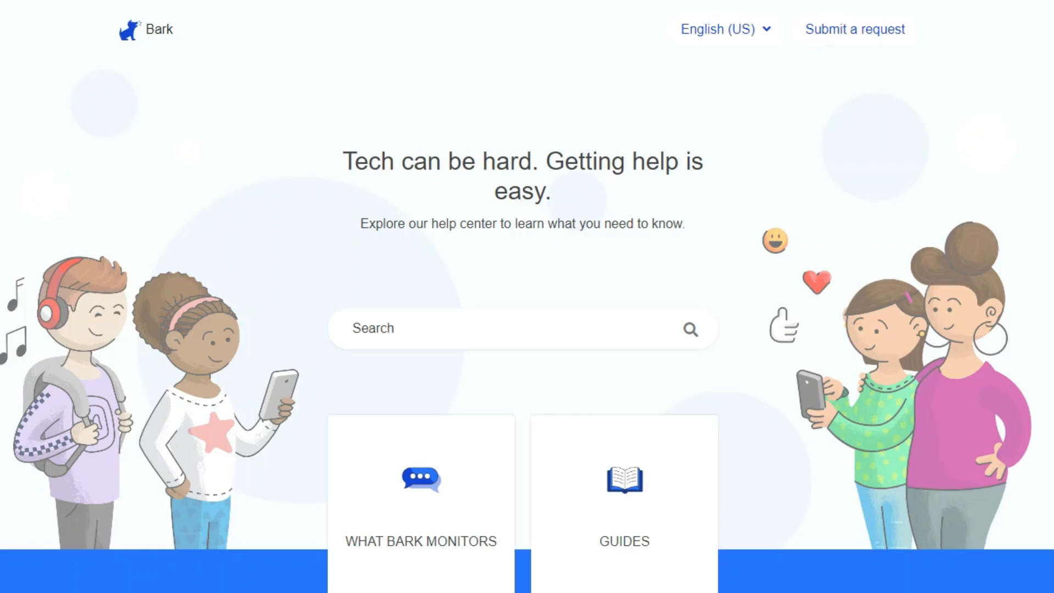
Scroll the help center down to its Families, Schools and promoted articles sections.
scroll(down, 3)
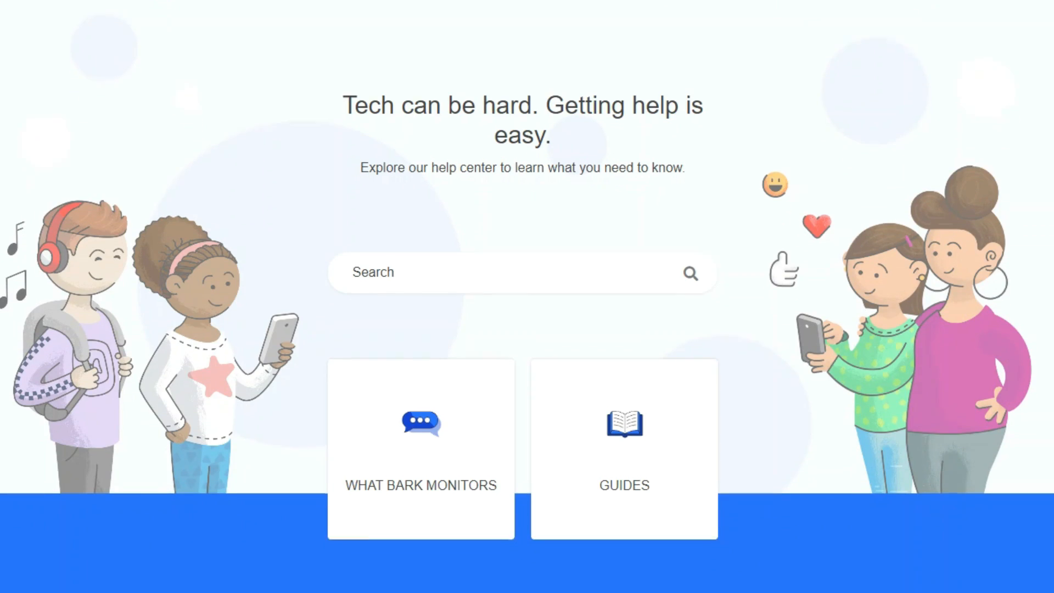
scroll(down, 3)
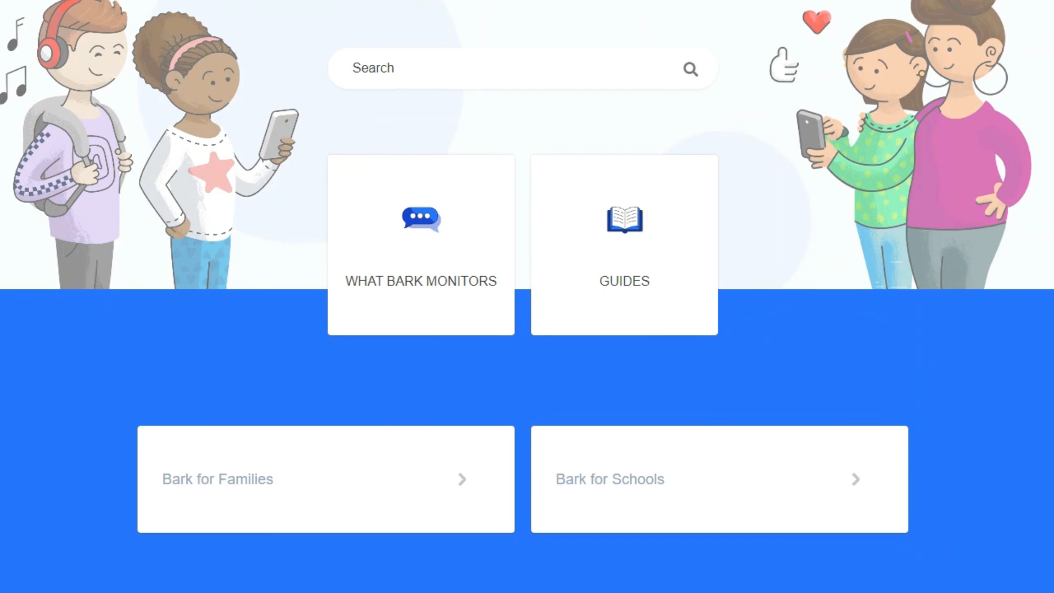
scroll(down, 3)
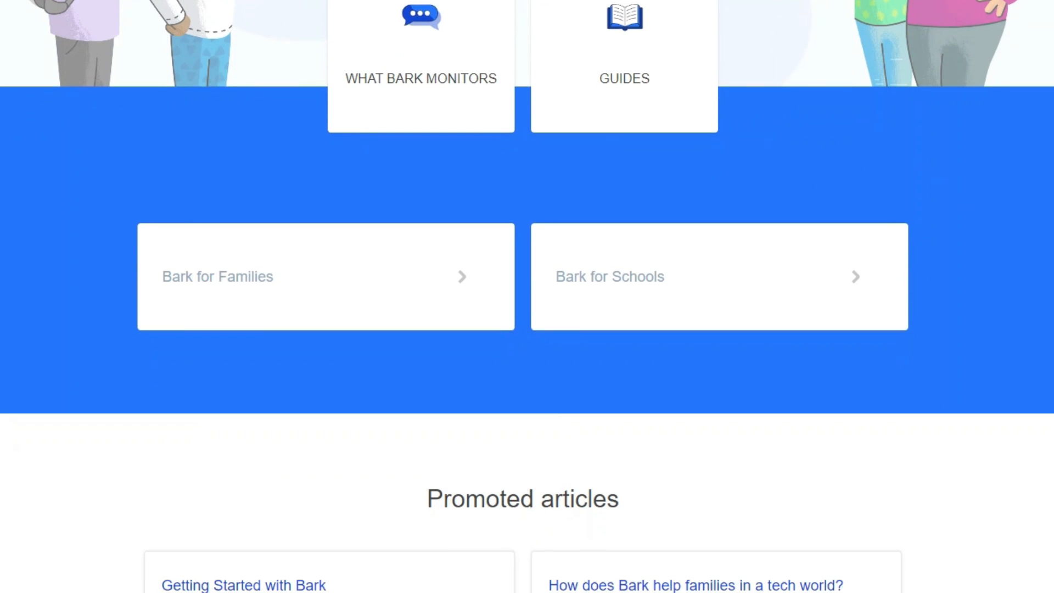
scroll(down, 3)
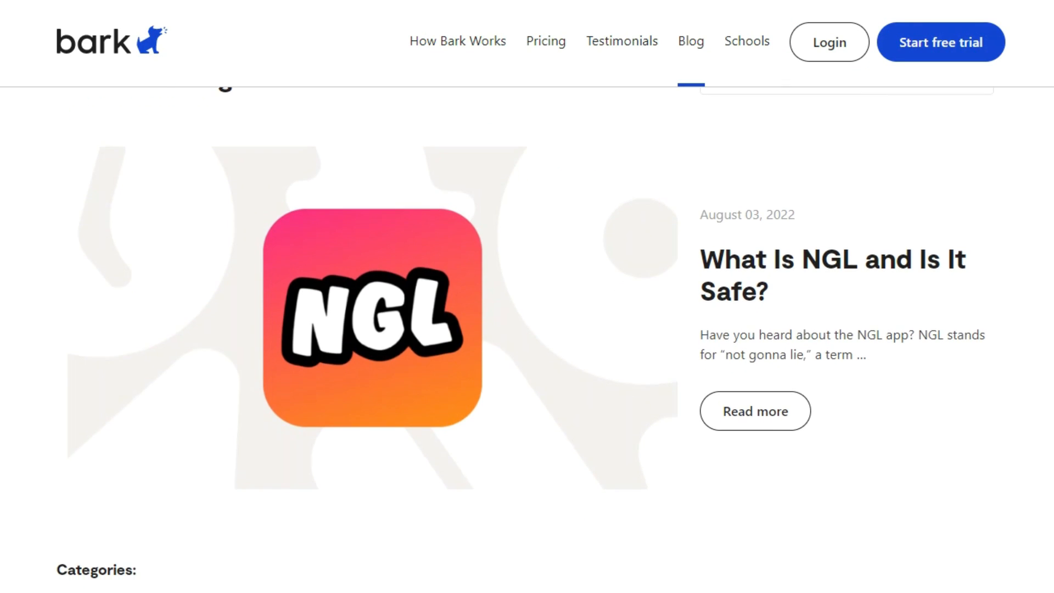
Scroll the Bark blog past the latest NGL article down to the post categories list.
scroll(down, 3)
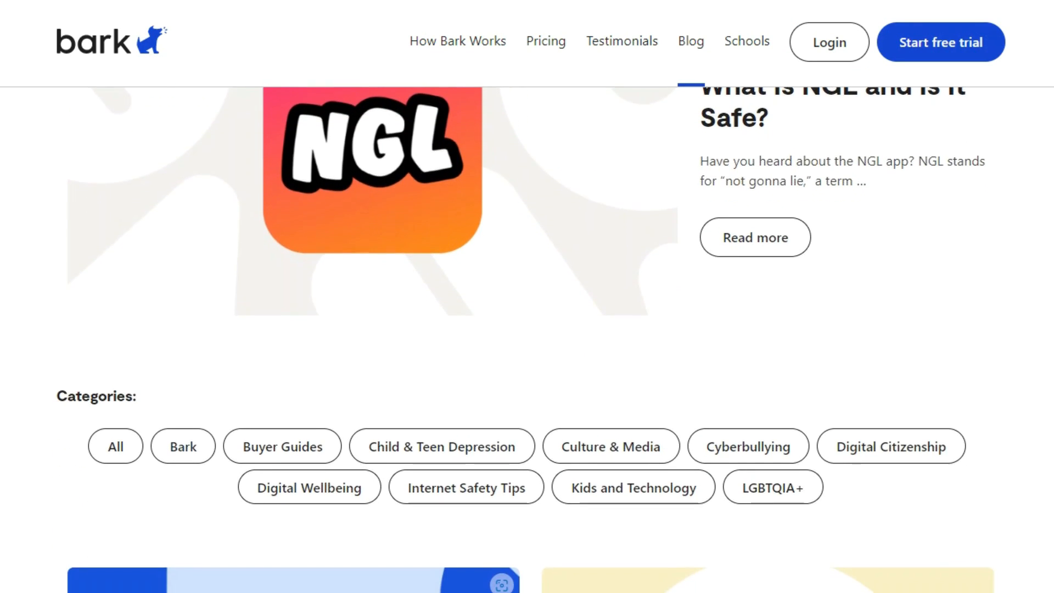
scroll(down, 3)
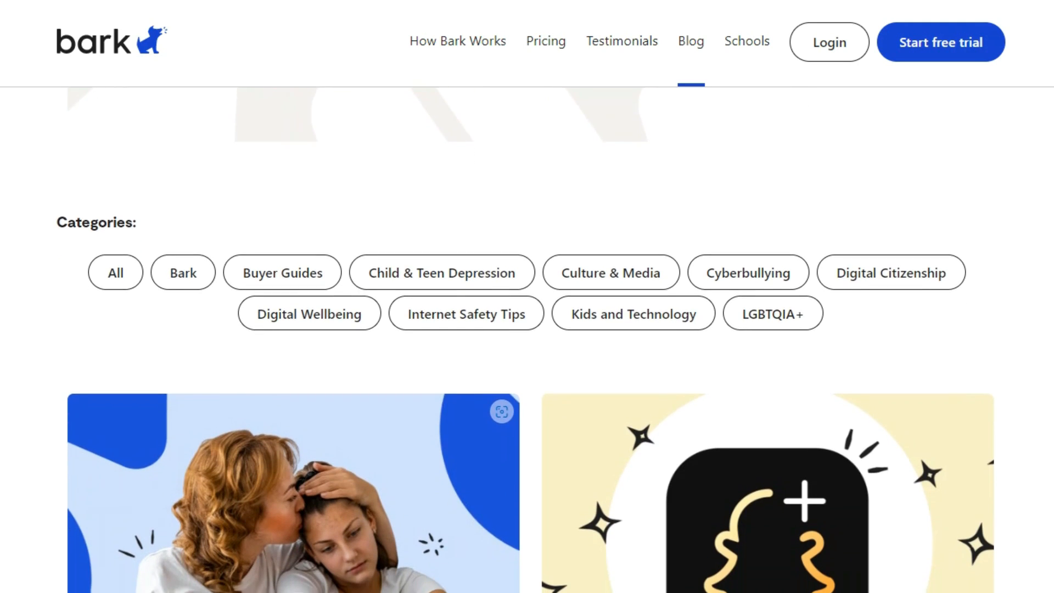
scroll(down, 3)
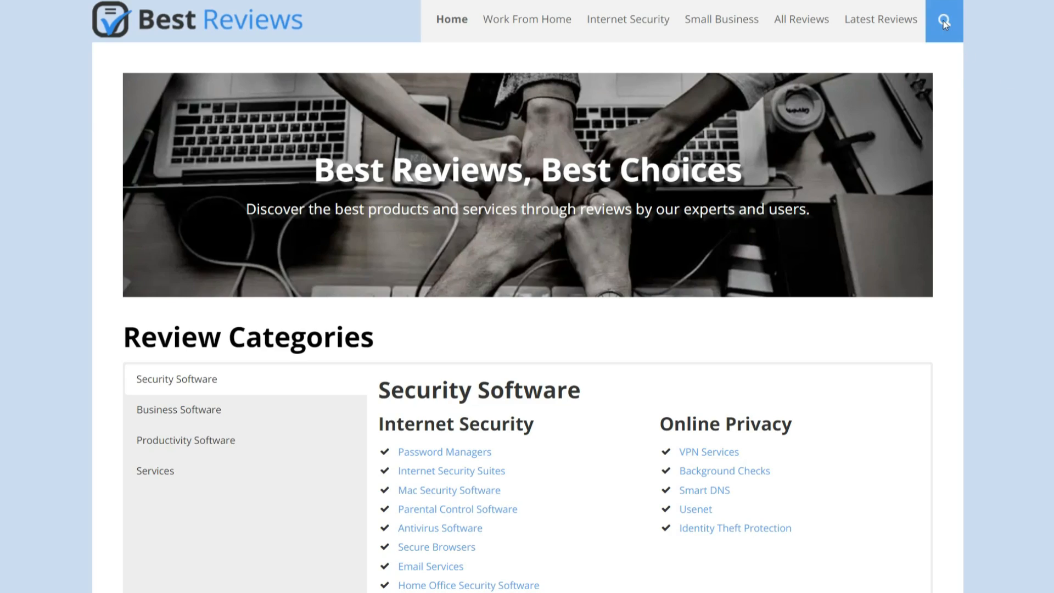
Enter "Bark" as the search term in the Best Reviews site search.
text(Bark)
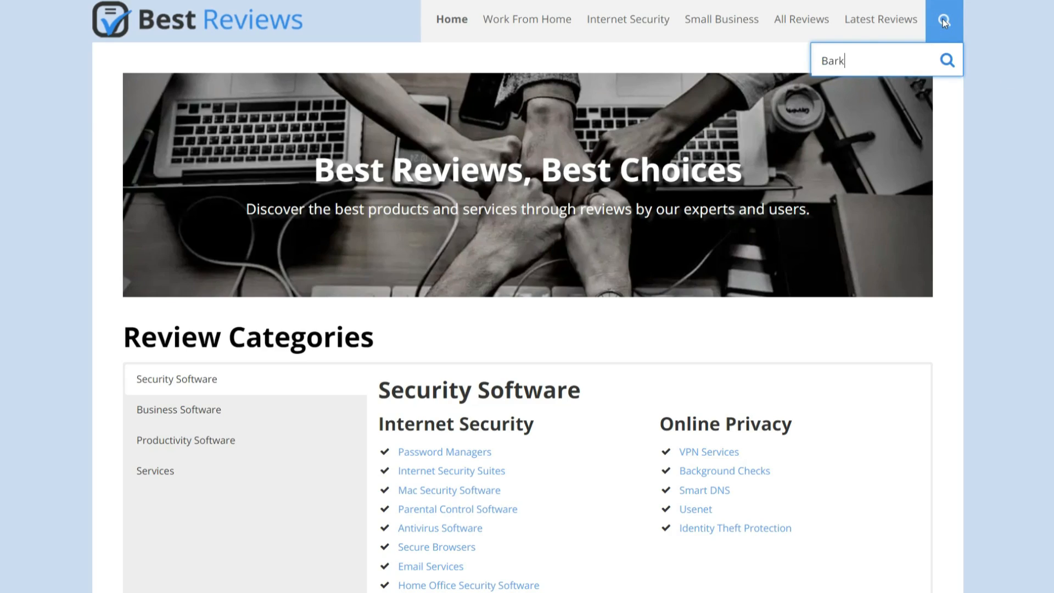